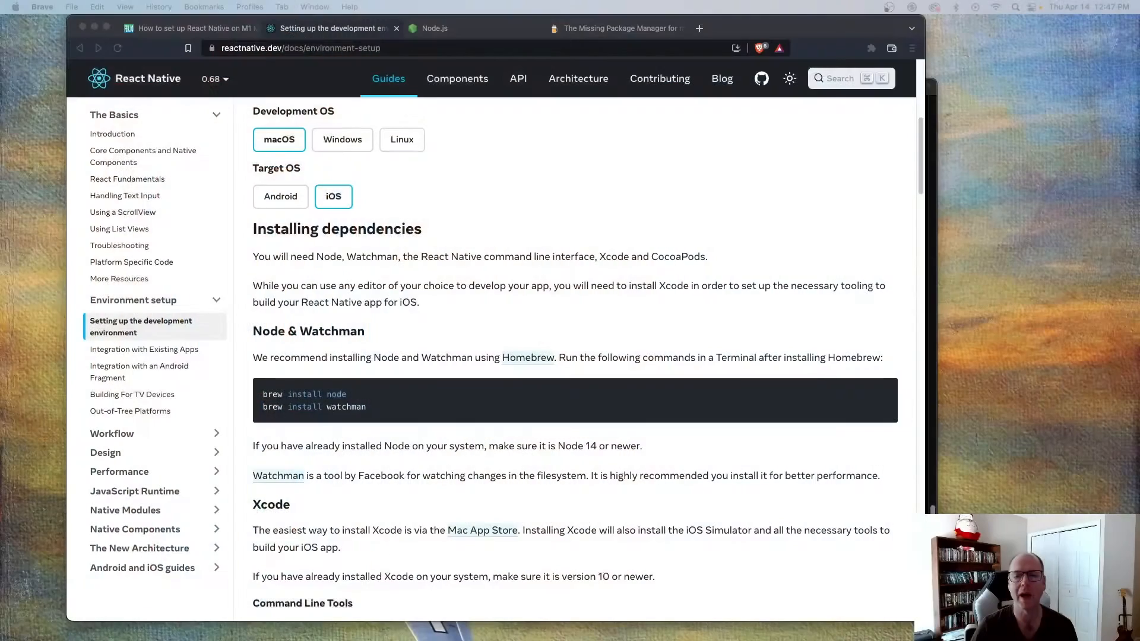
Switch to the Node.js tab showing 16.14.2 LTS and 17.9.0 Current macOS downloads.
scroll("up", 3)
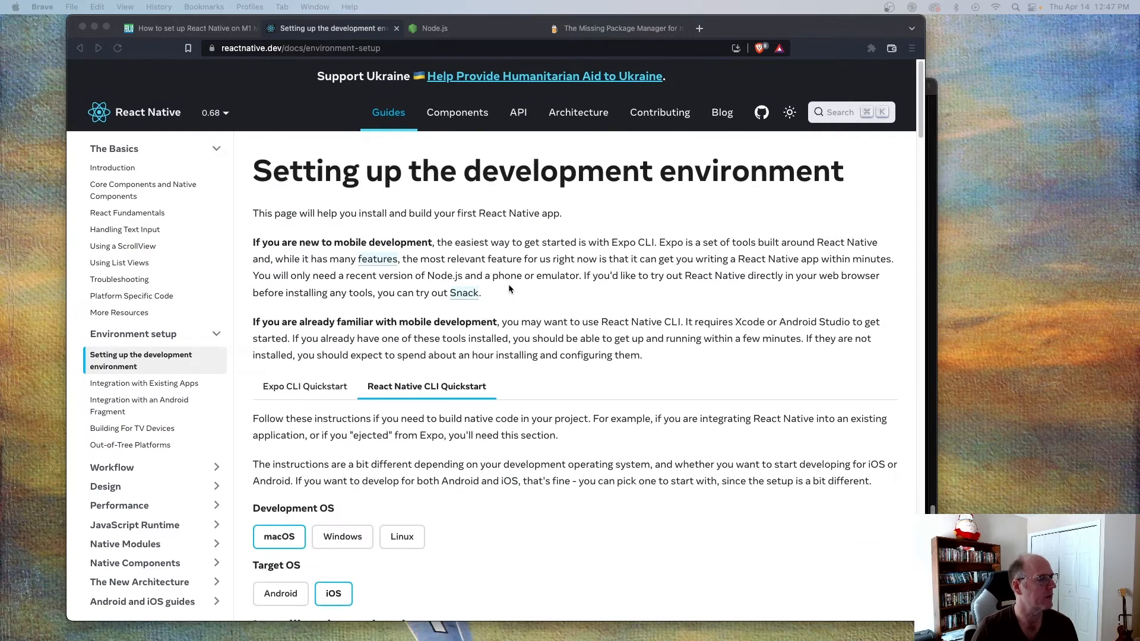
mouse_move(247, 65)
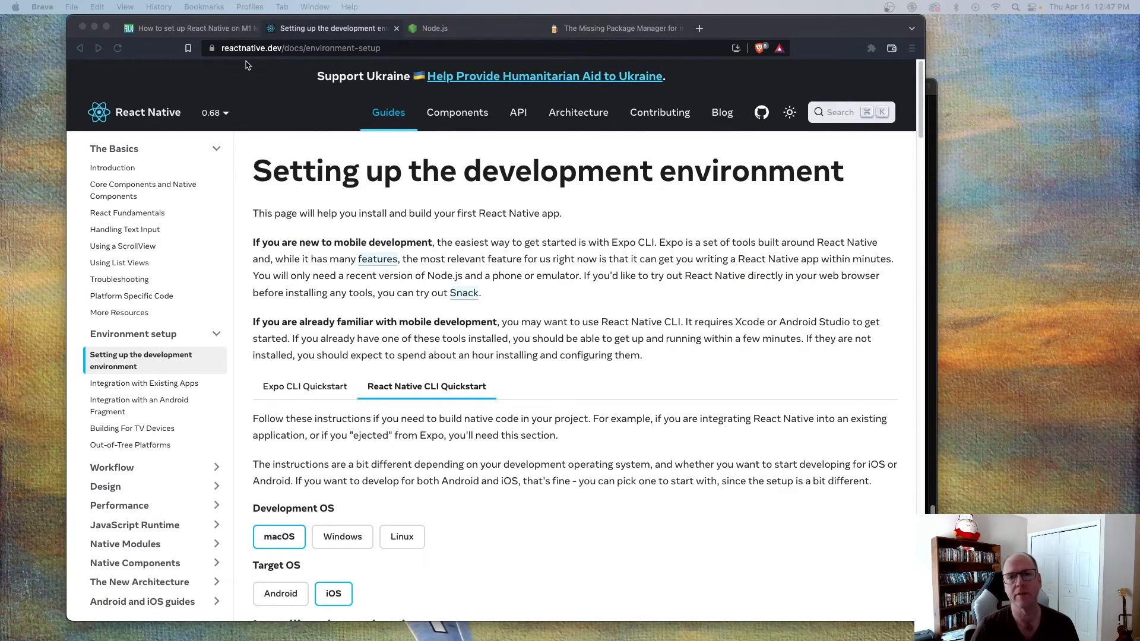
mouse_move(333, 67)
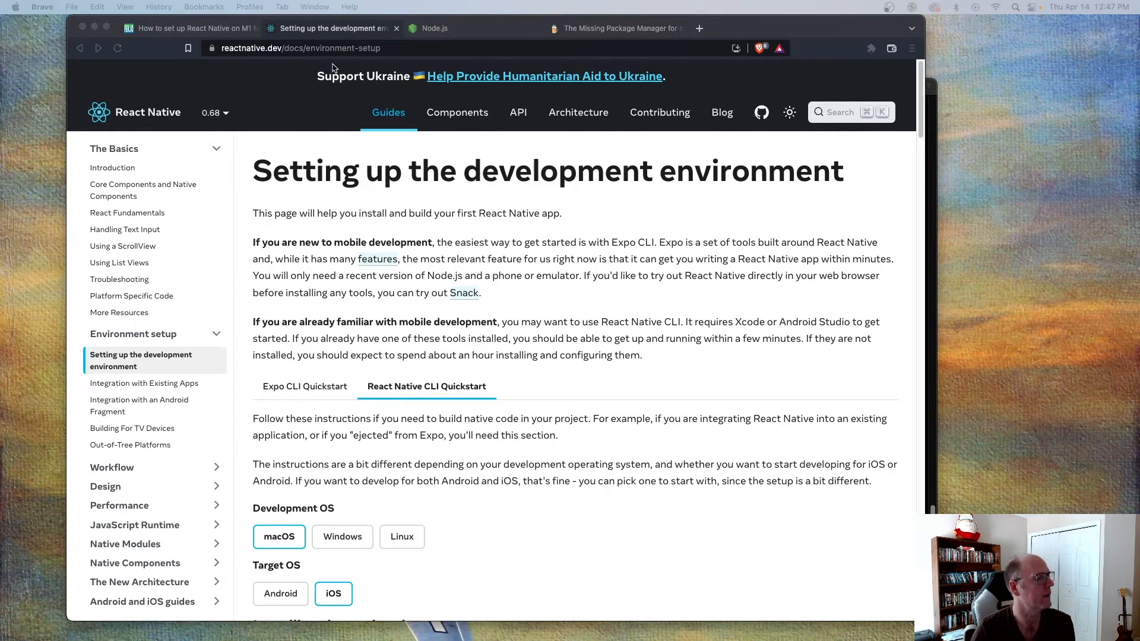
mouse_move(563, 400)
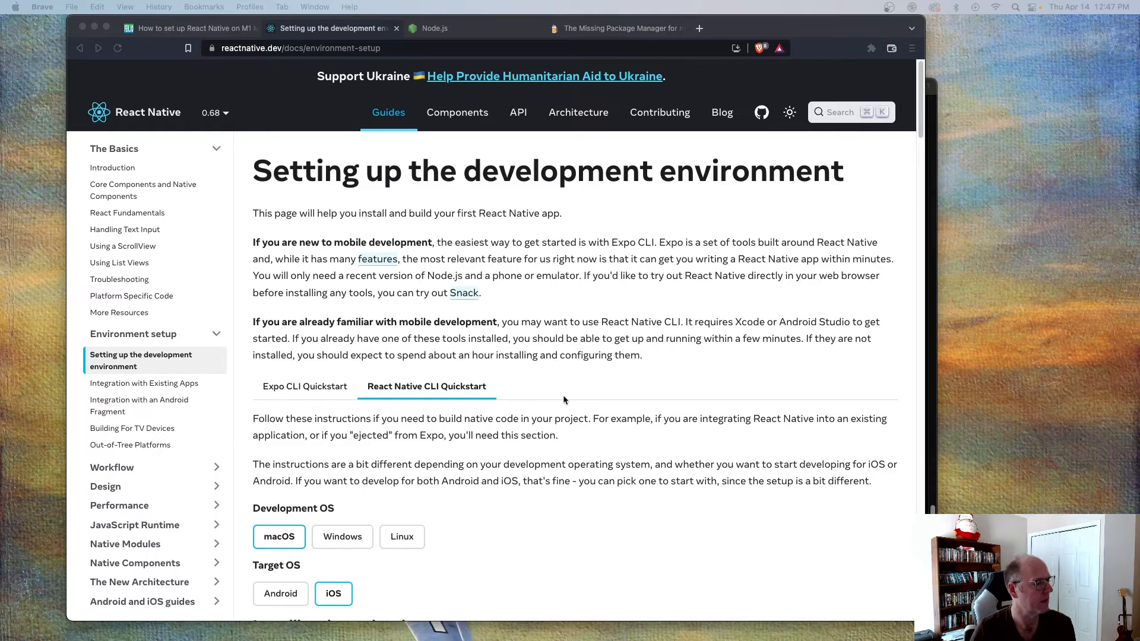
scroll("down", 3)
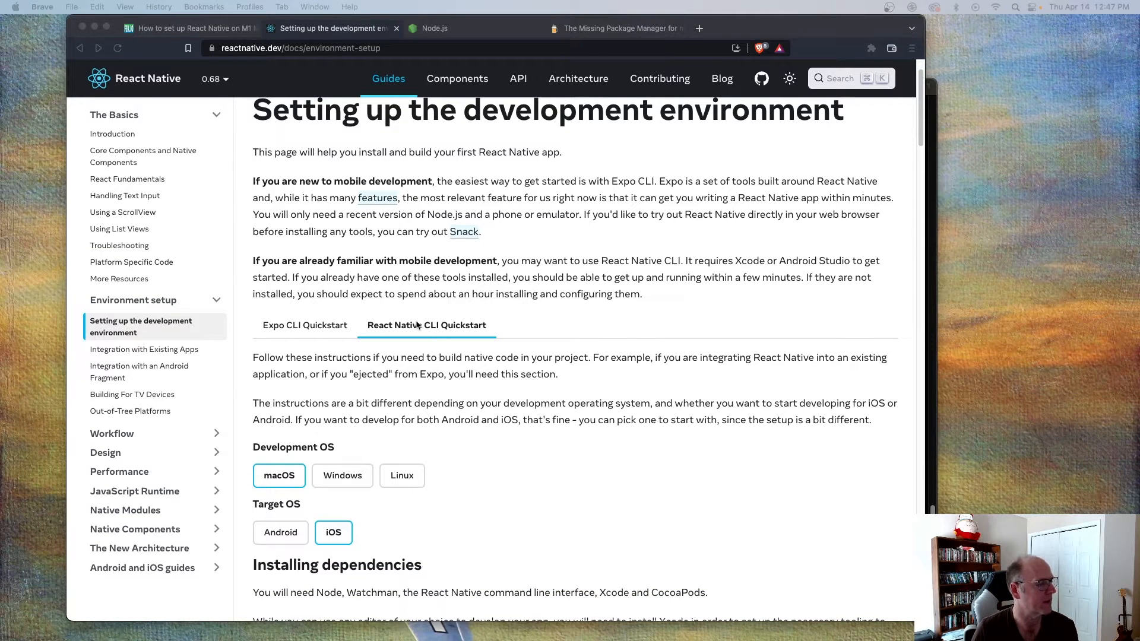
mouse_move(433, 327)
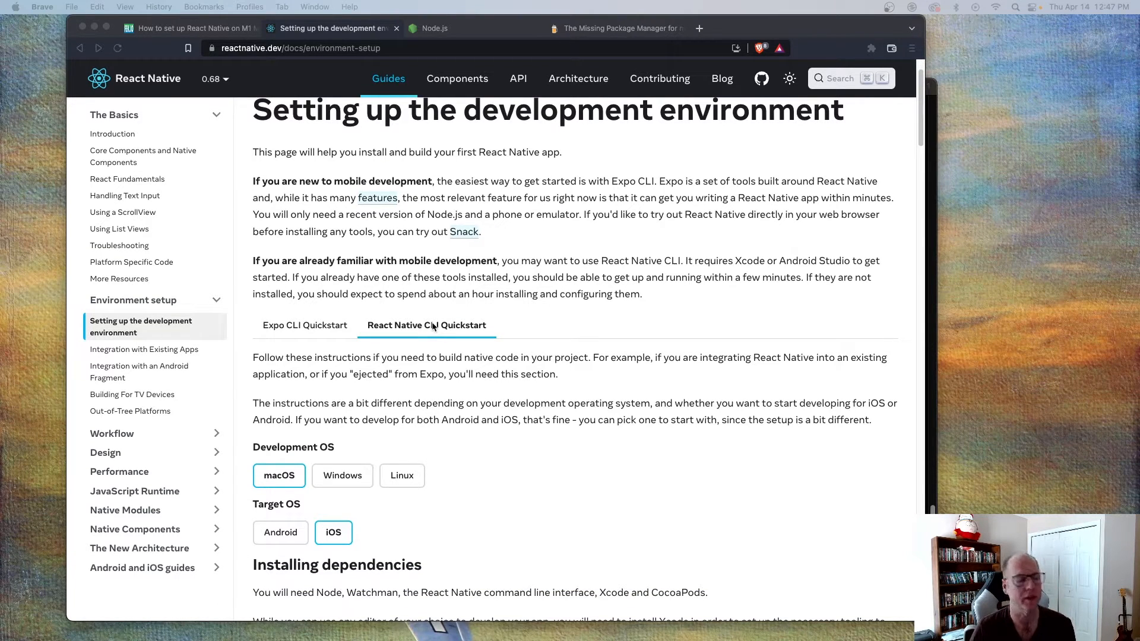
scroll("down", 3)
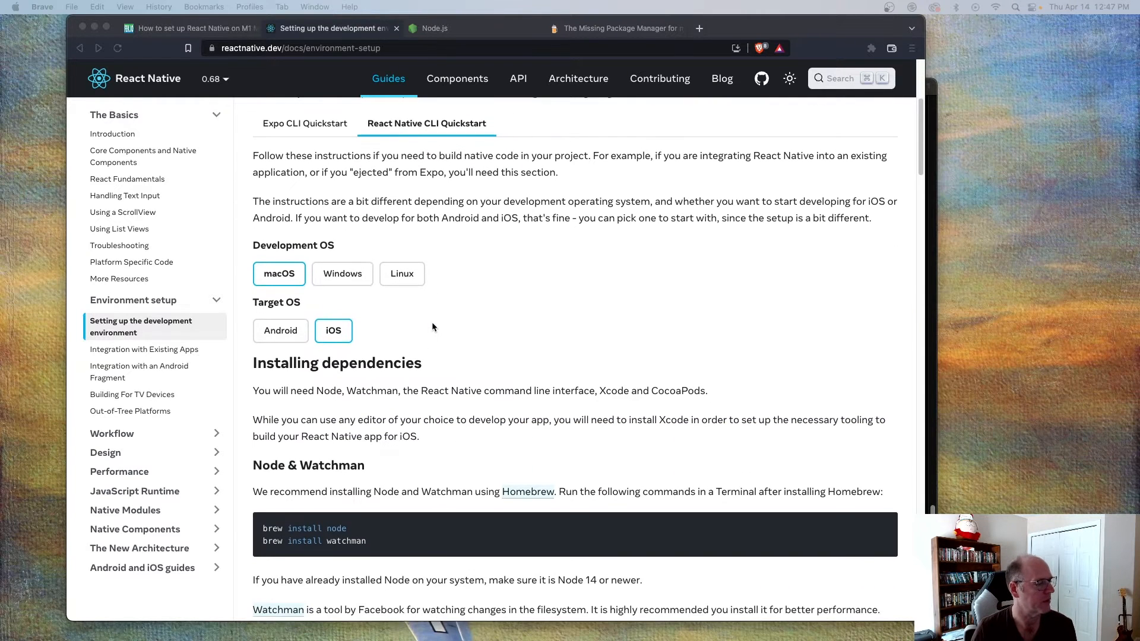
scroll("down", 3)
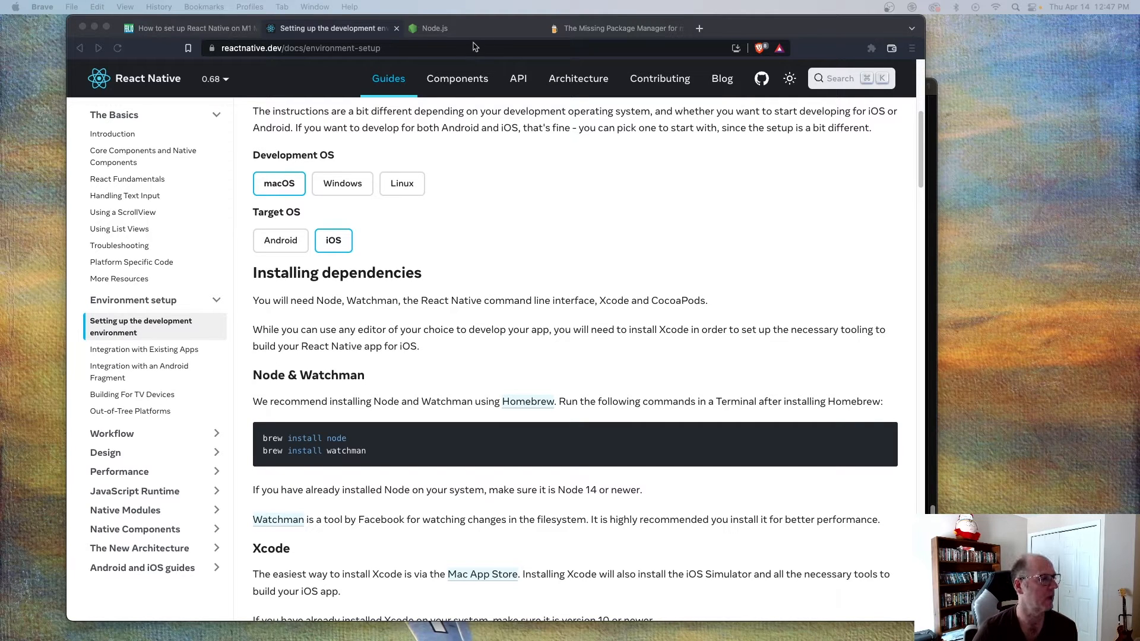
left_click(433, 29)
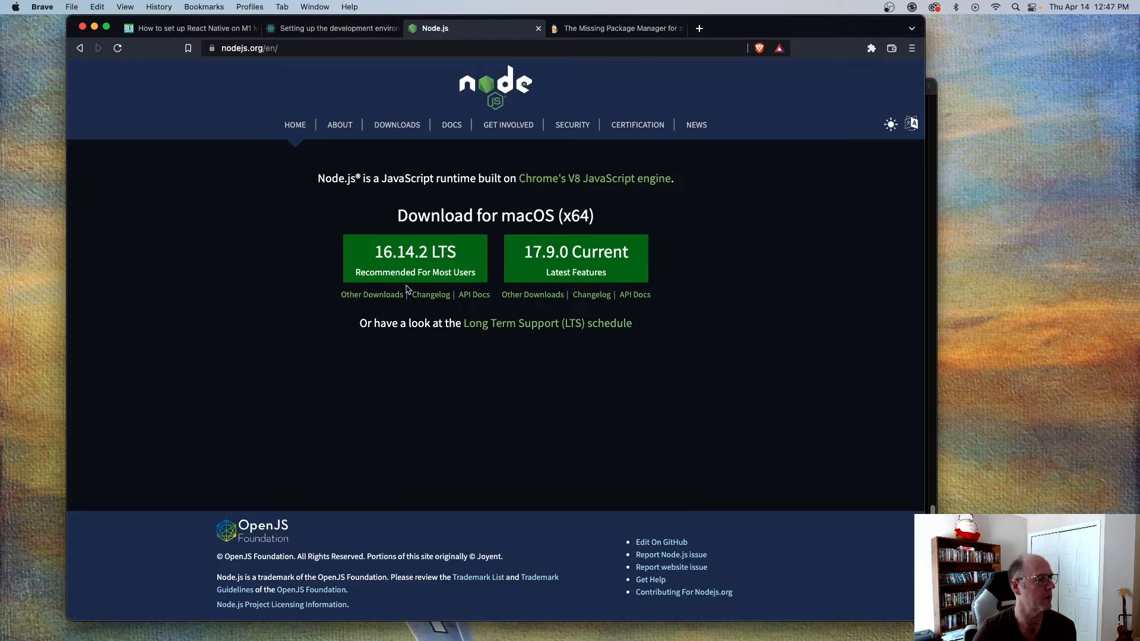
mouse_move(415, 259)
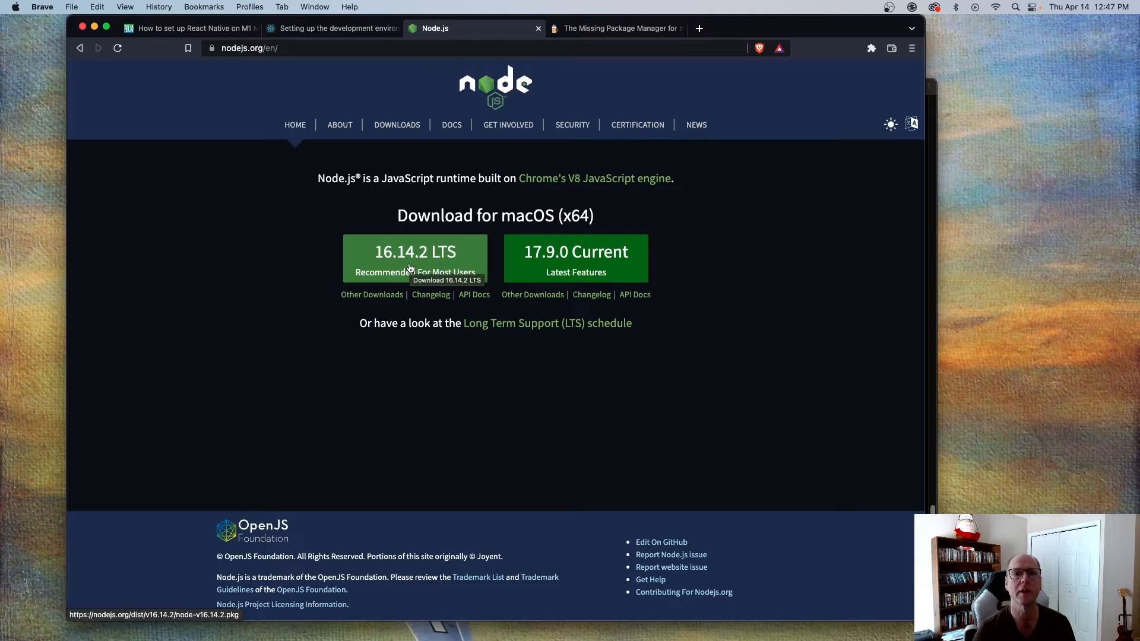
mouse_move(364, 80)
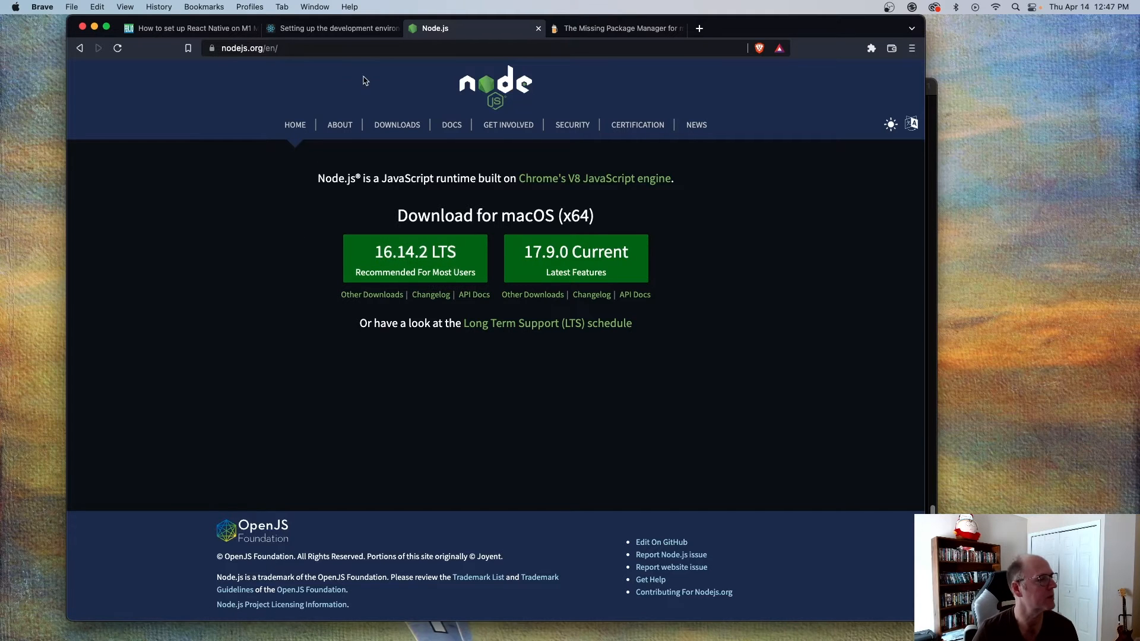
Return to the React Native setup guide's Homebrew Node and Watchman commands.
left_click(332, 29)
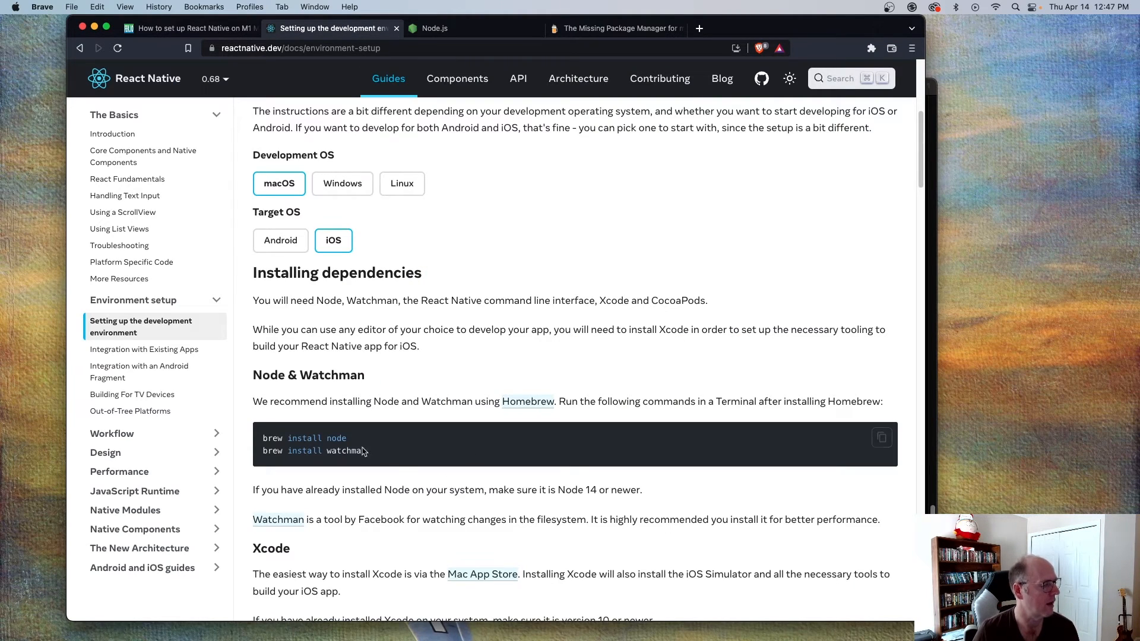
mouse_move(486, 469)
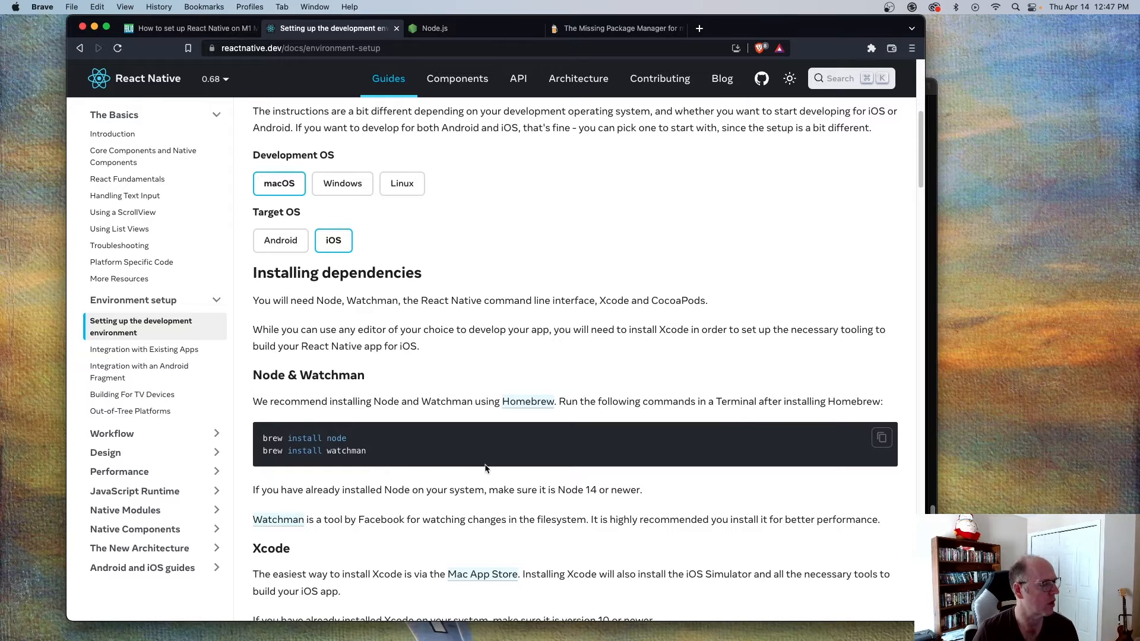
mouse_move(476, 465)
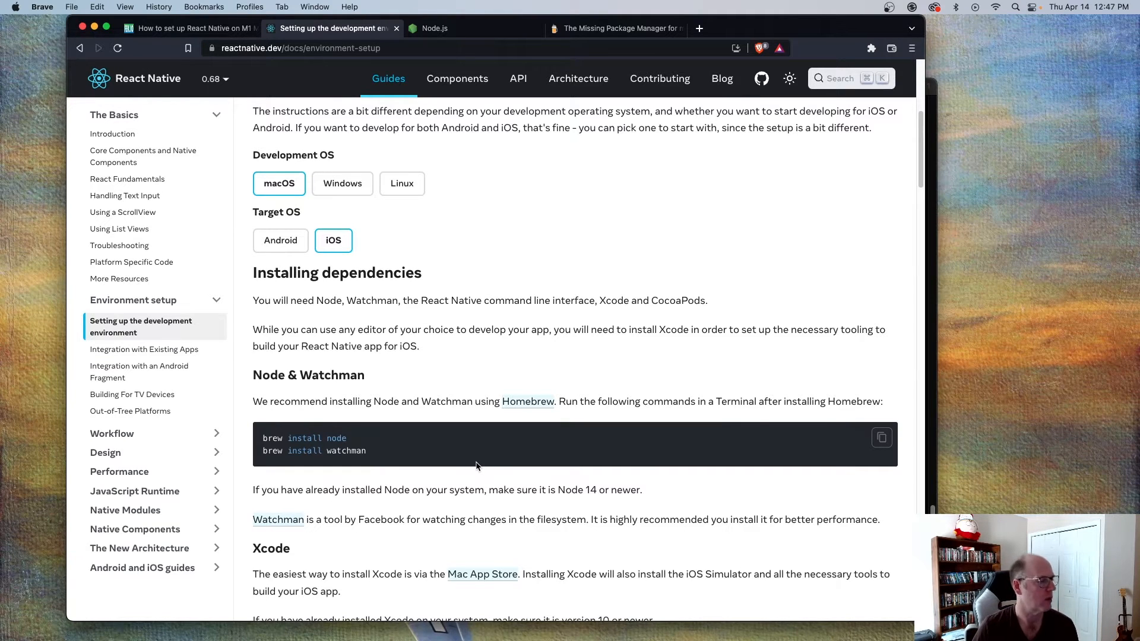
mouse_move(474, 338)
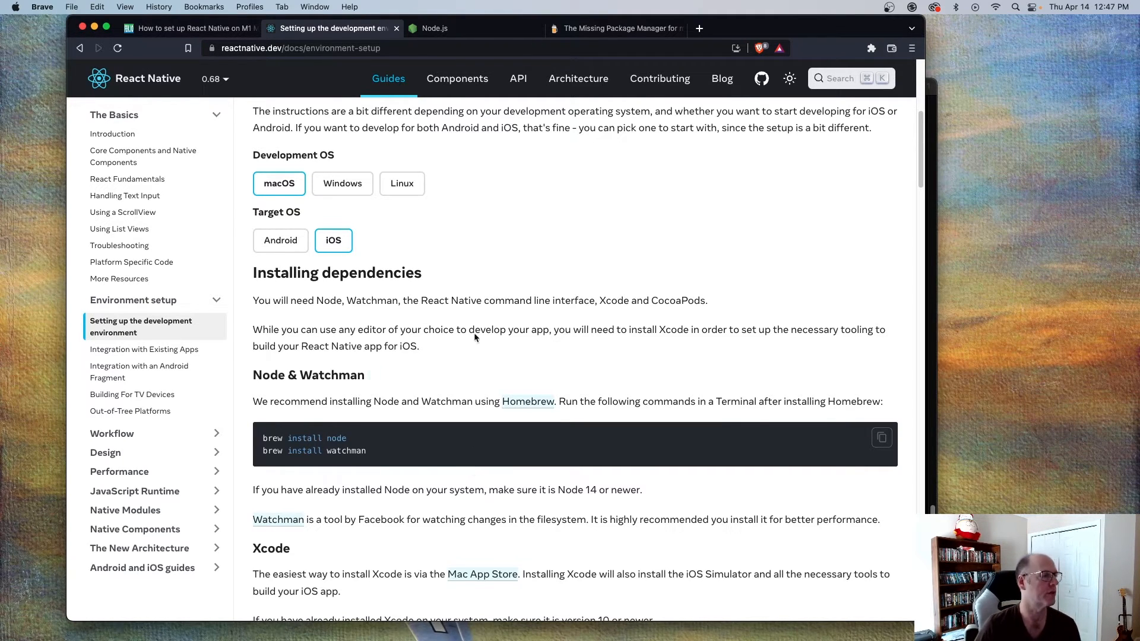
mouse_move(622, 28)
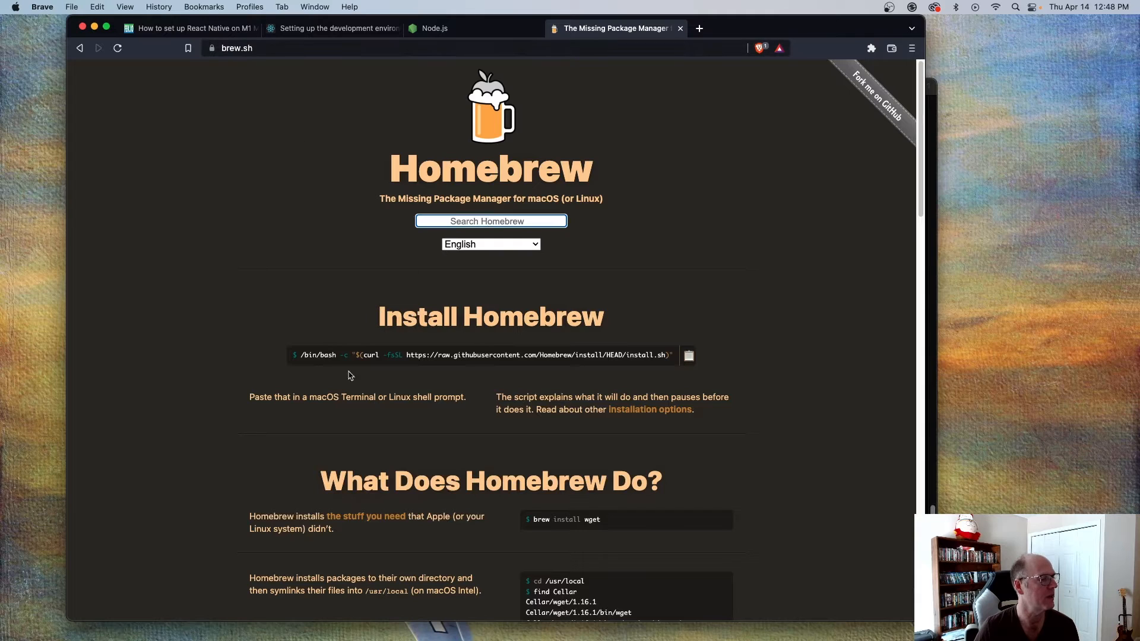
mouse_move(688, 355)
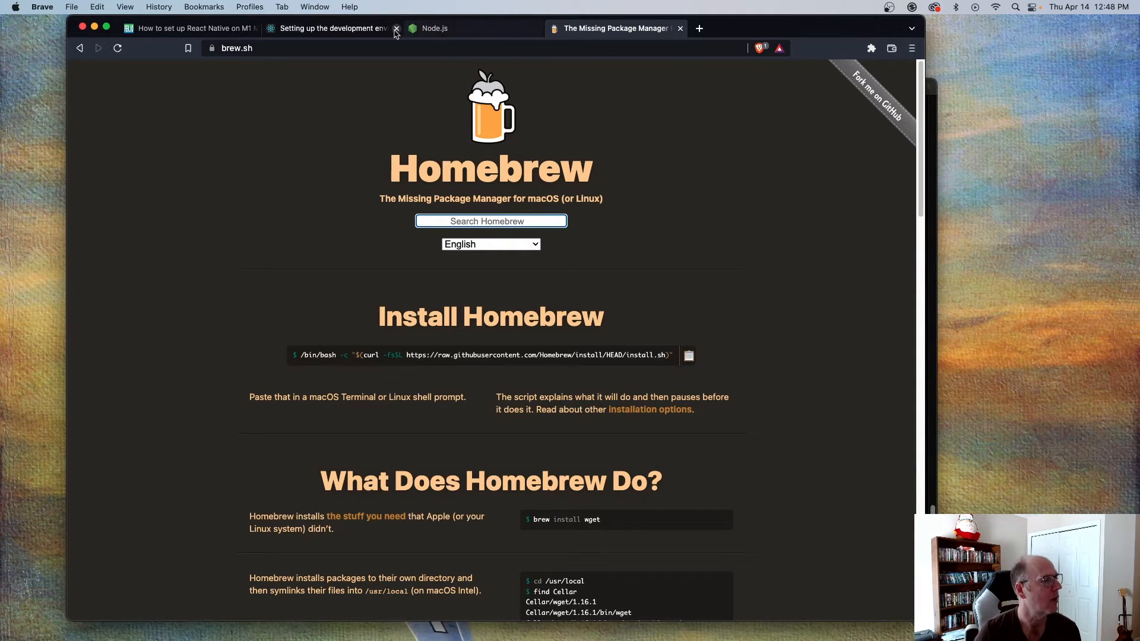
Go back to the React Native guide and scroll to the Xcode and Command Line Tools sections.
left_click(331, 28)
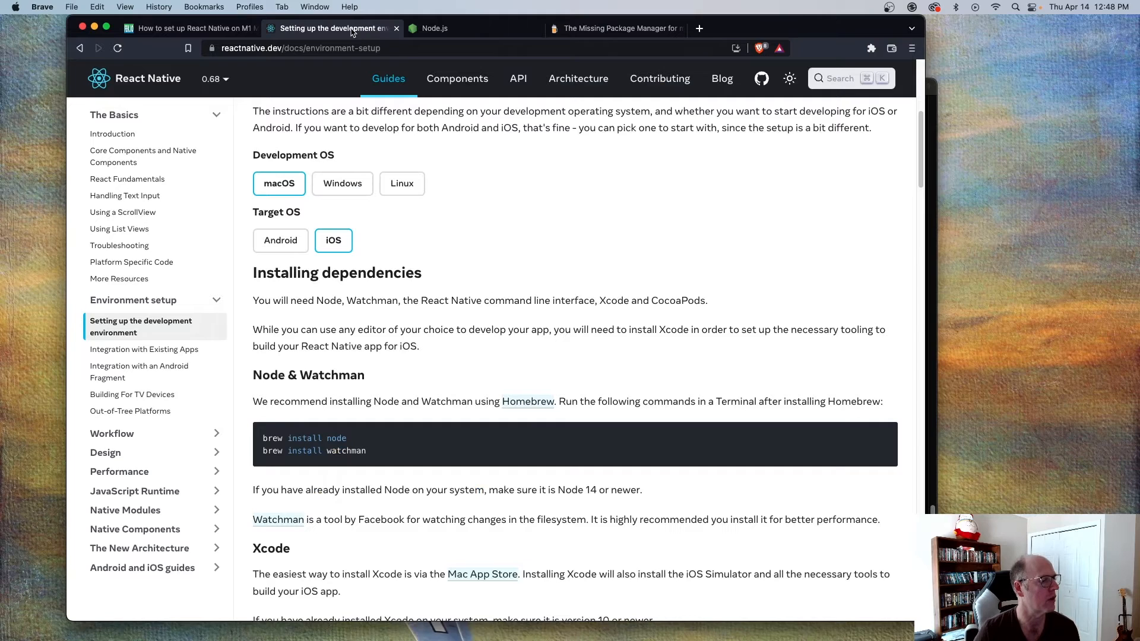
mouse_move(520, 434)
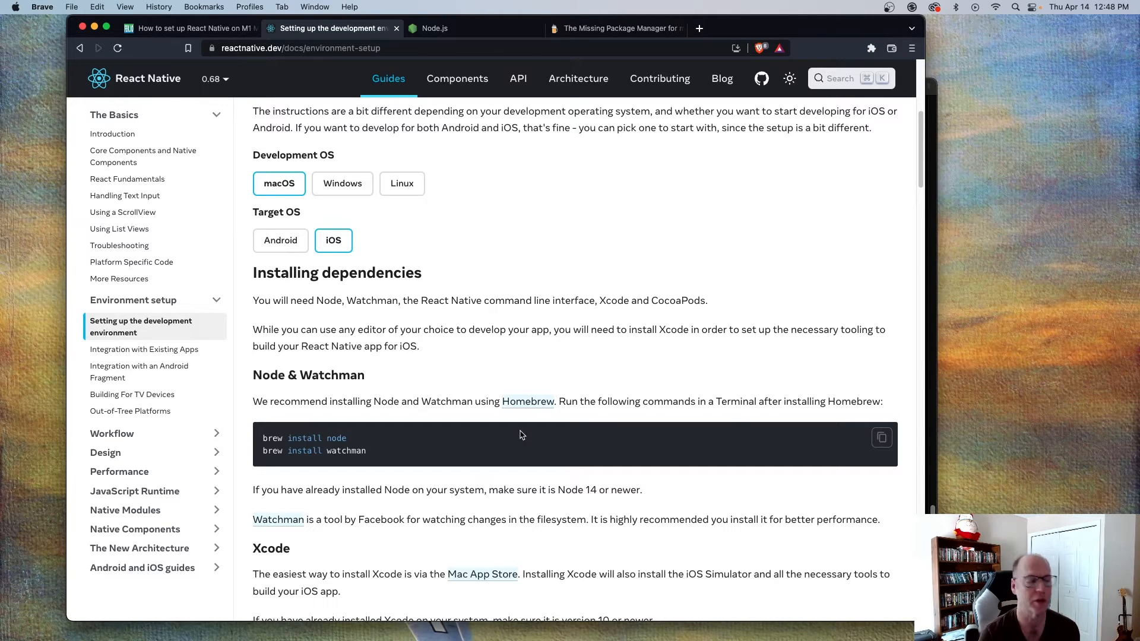
scroll("down", 3)
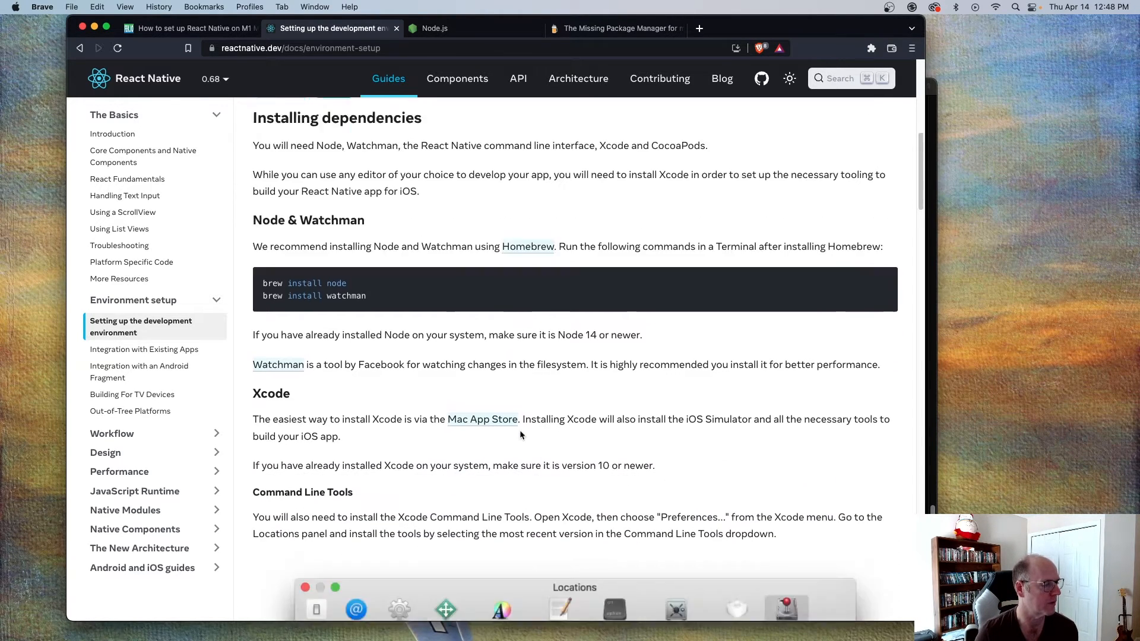
scroll("down", 3)
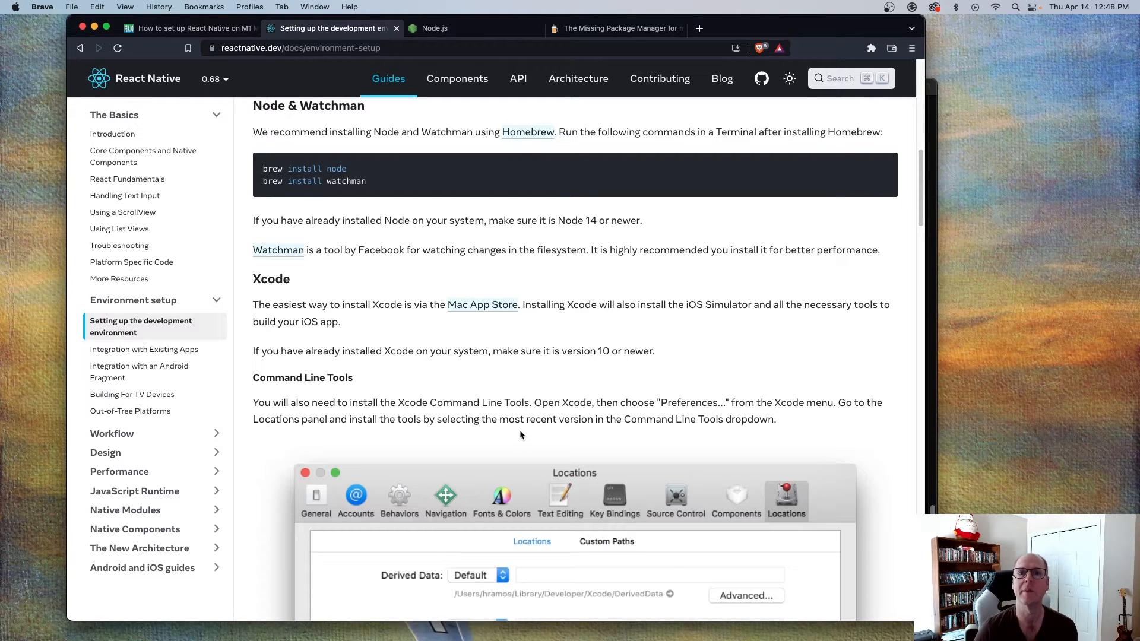
mouse_move(694, 621)
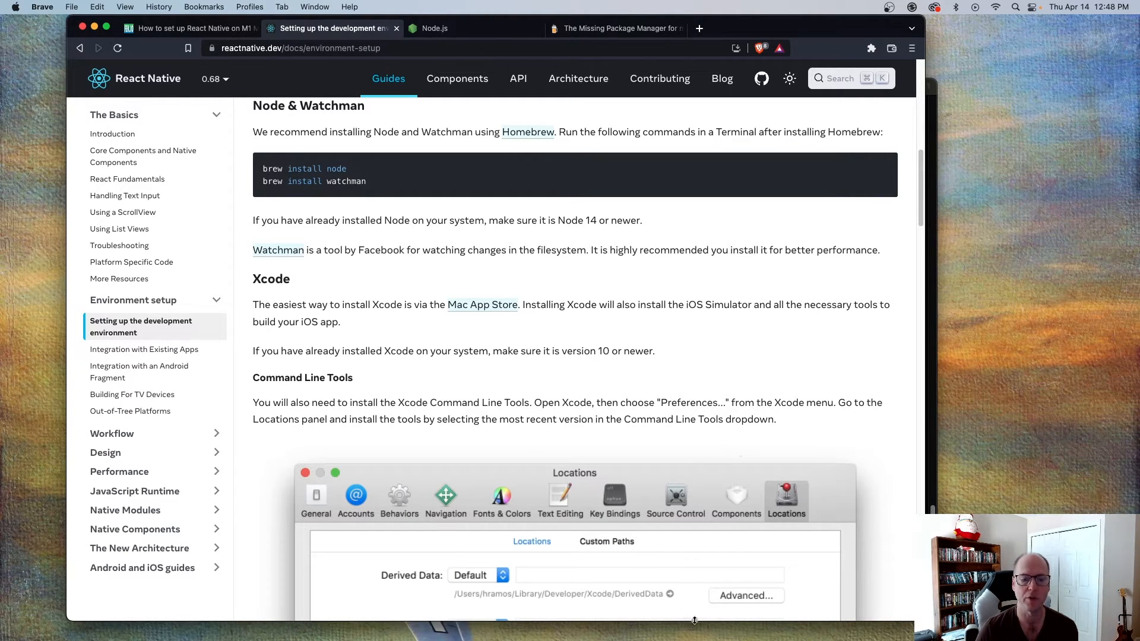
mouse_move(153, 112)
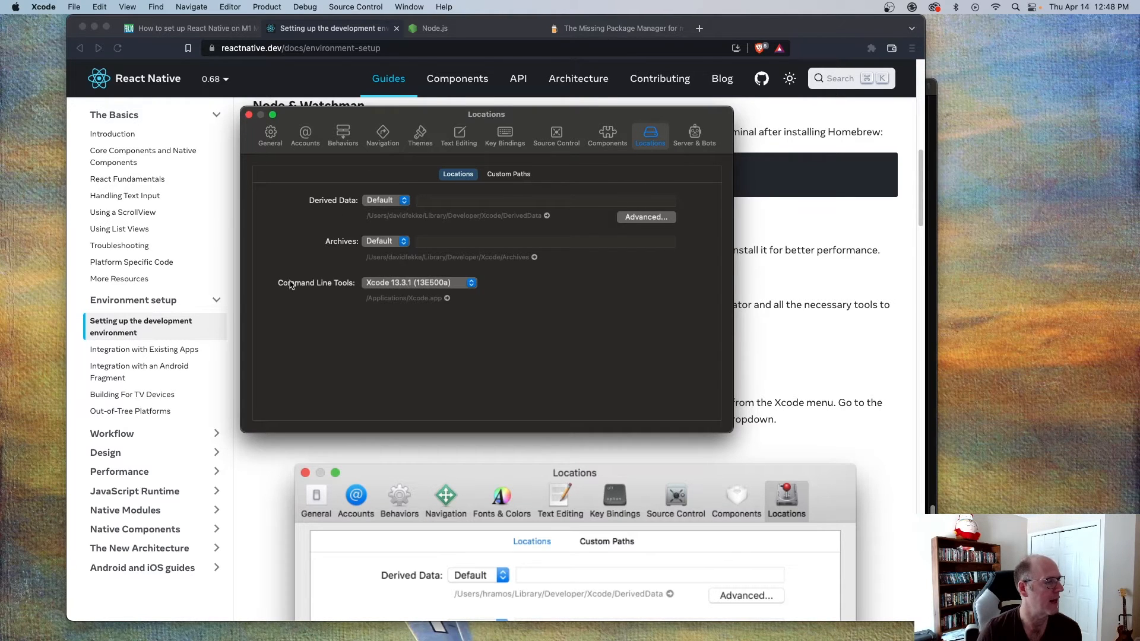
Keep Command Line Tools set to Xcode 13.3.1 and close Xcode preferences.
left_click(415, 284)
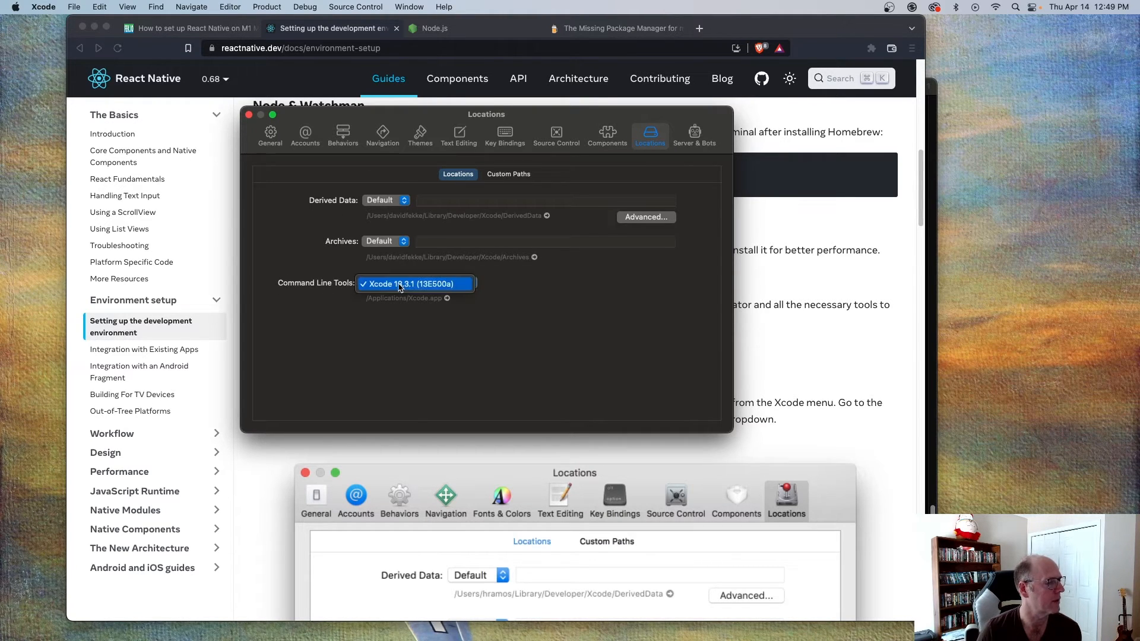
left_click(418, 284)
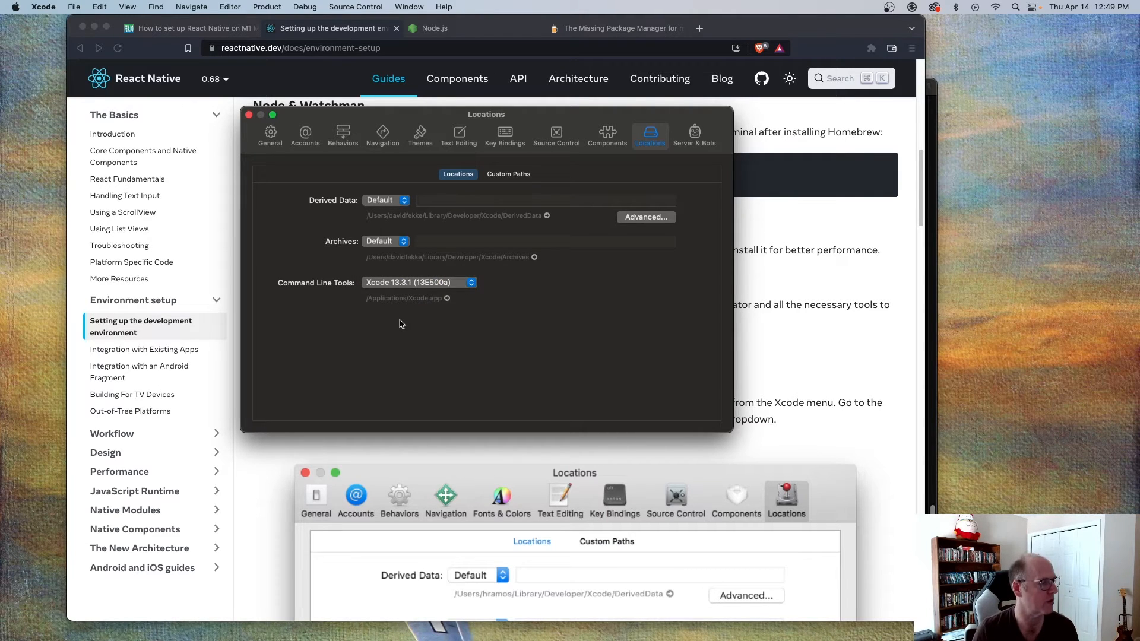
mouse_move(399, 286)
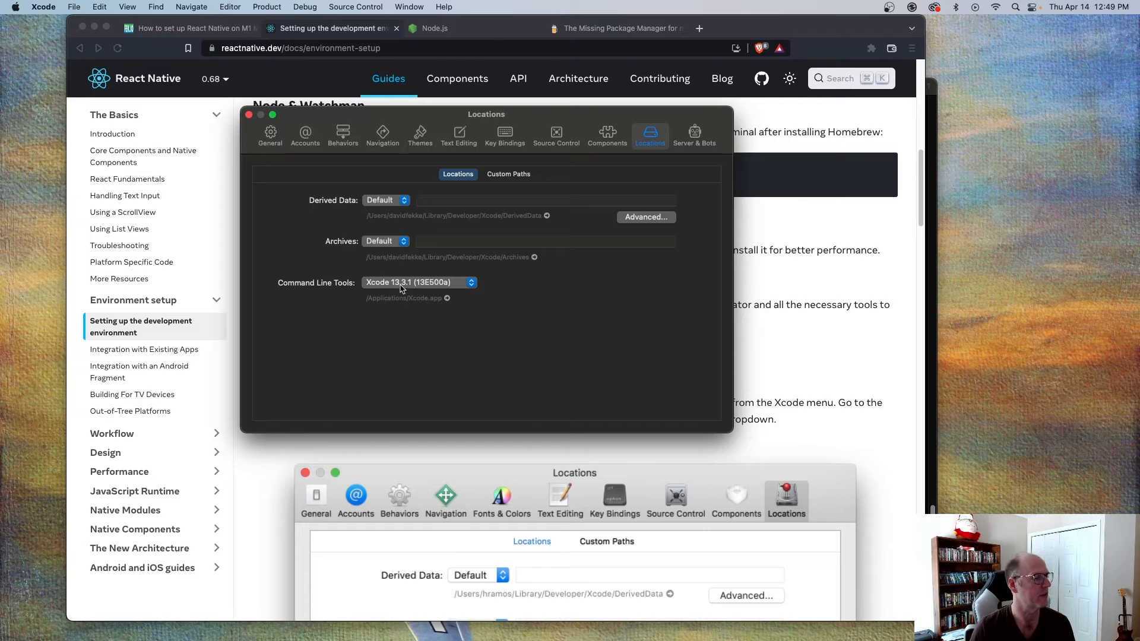
mouse_move(414, 291)
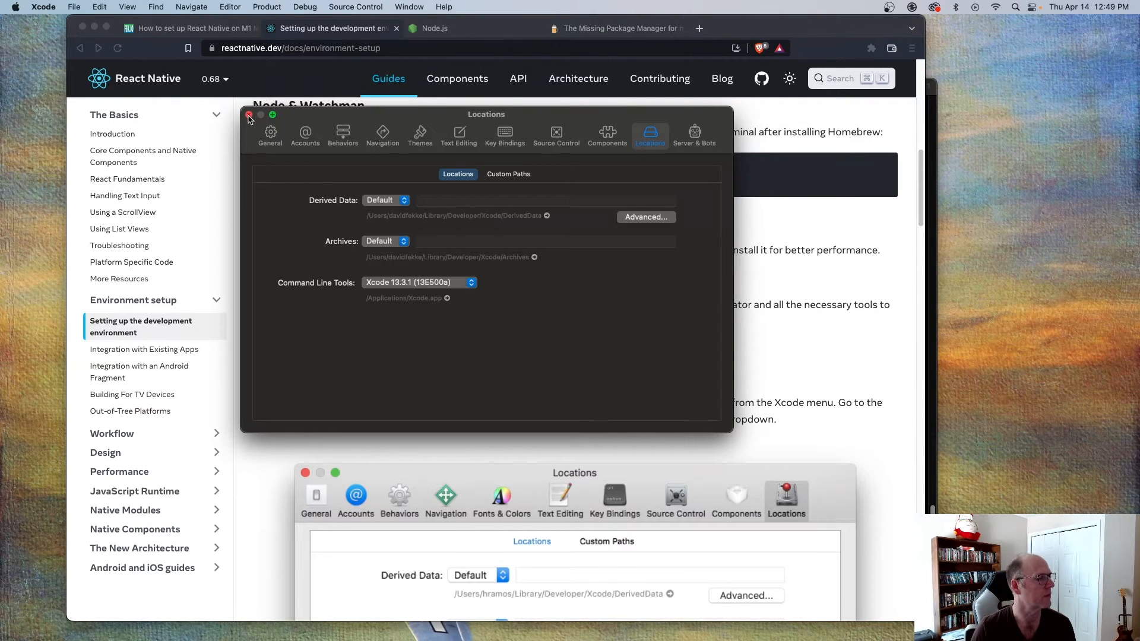
left_click(249, 115)
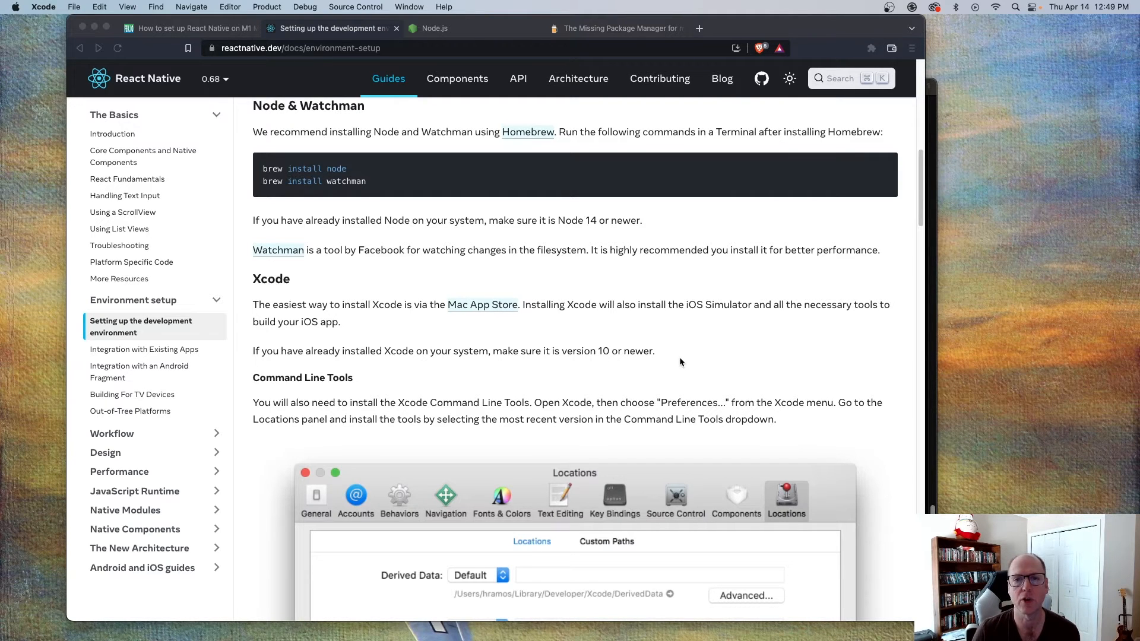
Scroll the setup guide past CocoaPods to 'Creating a new application'.
scroll("down", 3)
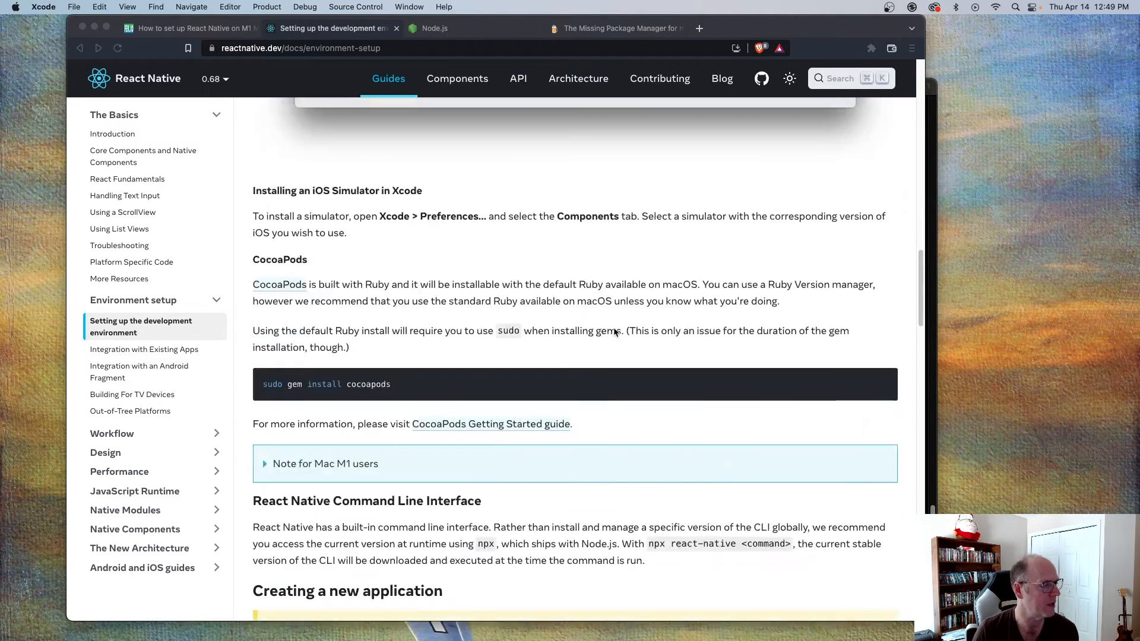
scroll("down", 3)
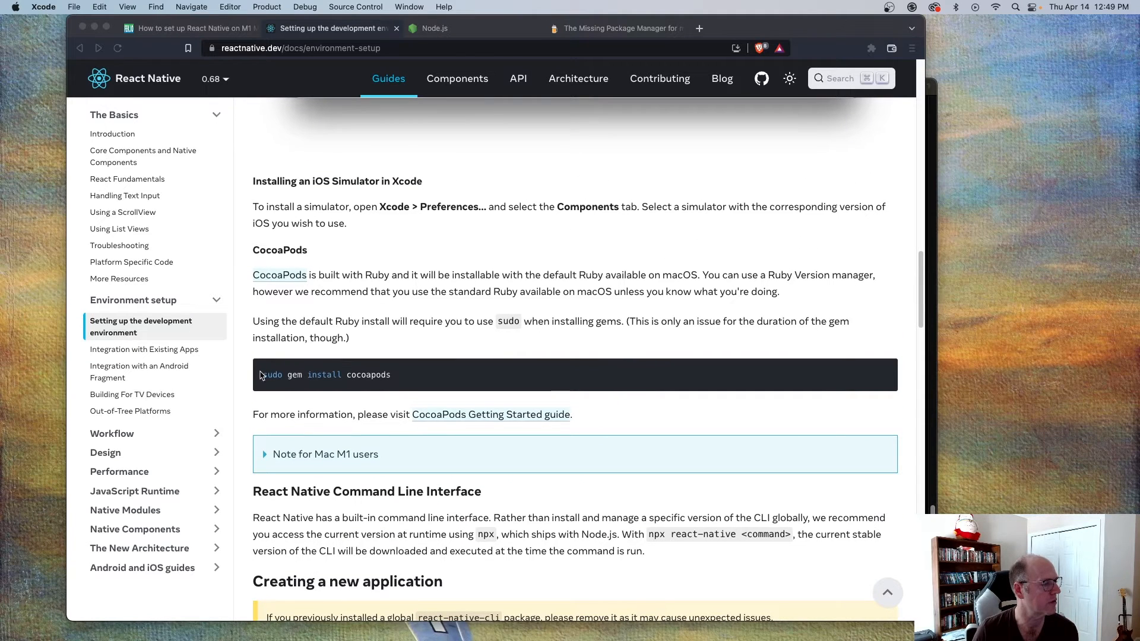
mouse_move(443, 382)
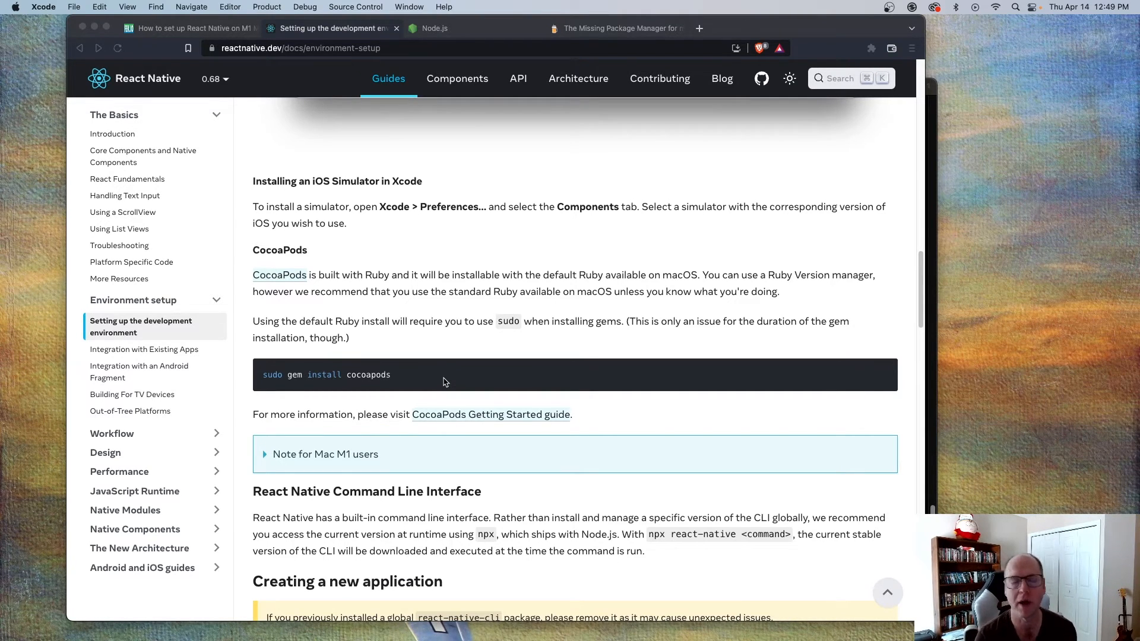
scroll("down", 3)
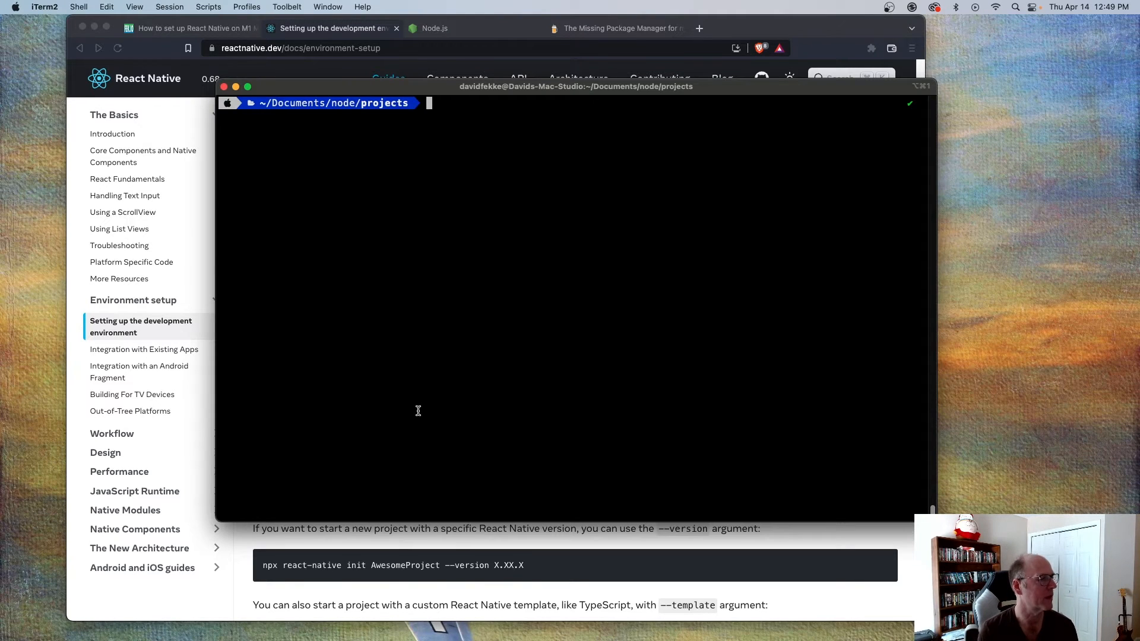
Run 'npx react-native init AwesomeProject' and wait for template and CocoaPods installation.
type("npx react-native init AwesomeProject")
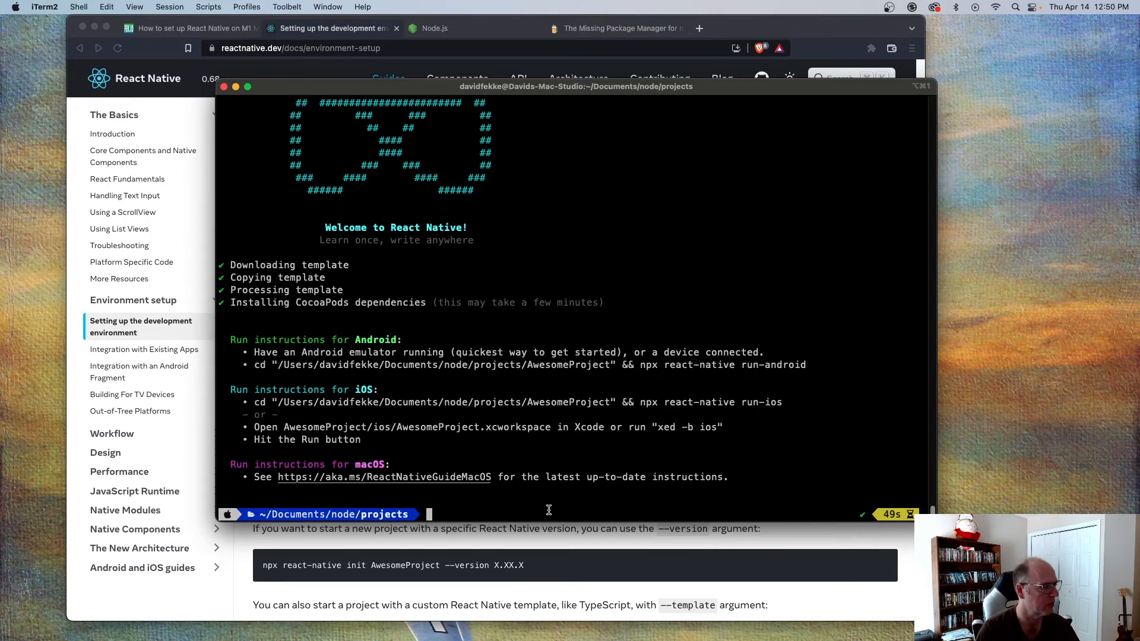
Open AwesomeProject in VS Code via 'cd AwesomeProject' and 'code .', then browse App.js.
type("cd")
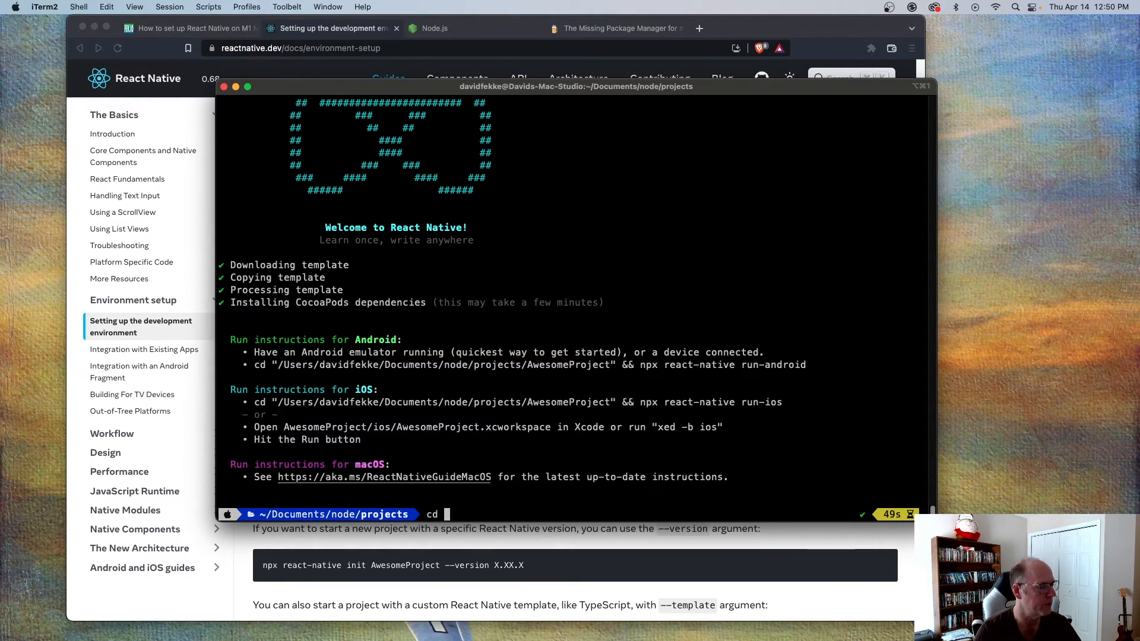
type("AwesomeProject")
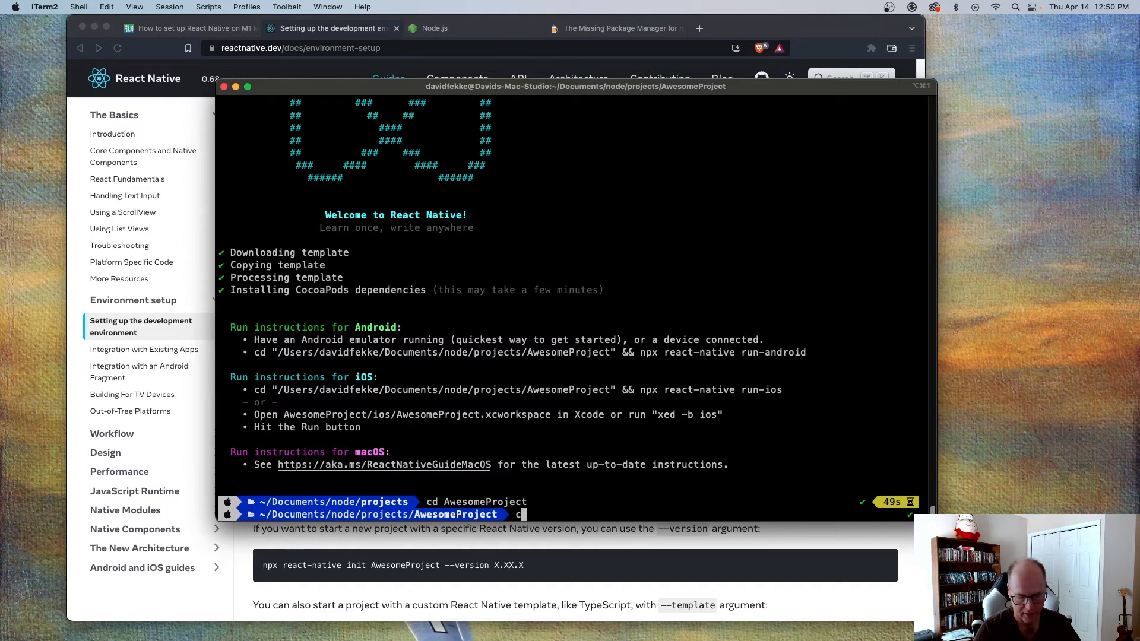
type("ode .")
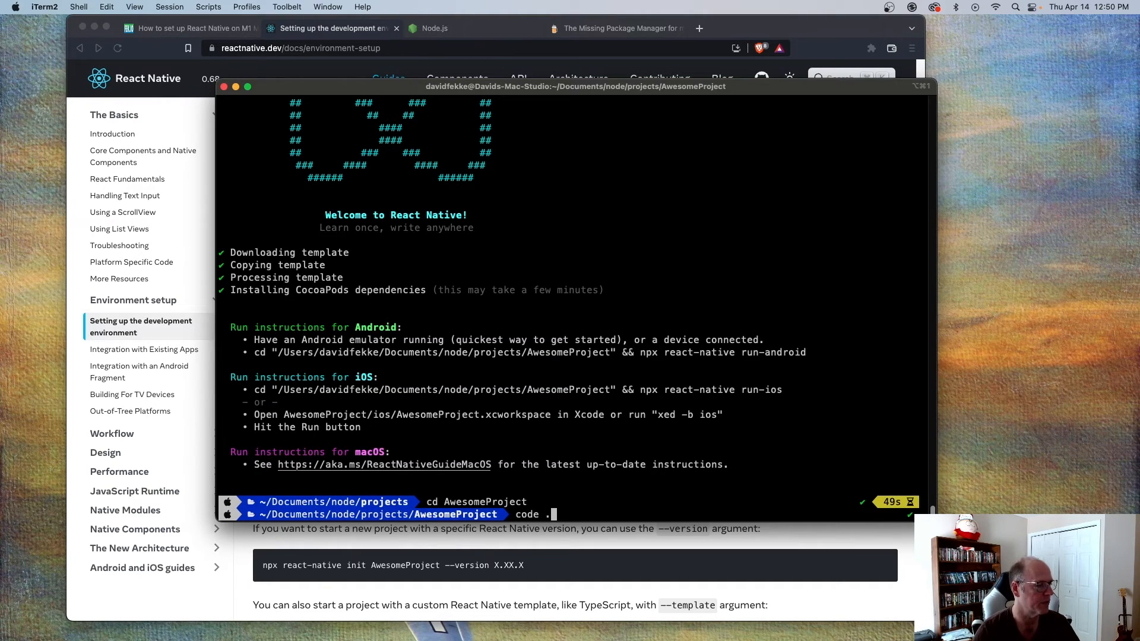
key("Return")
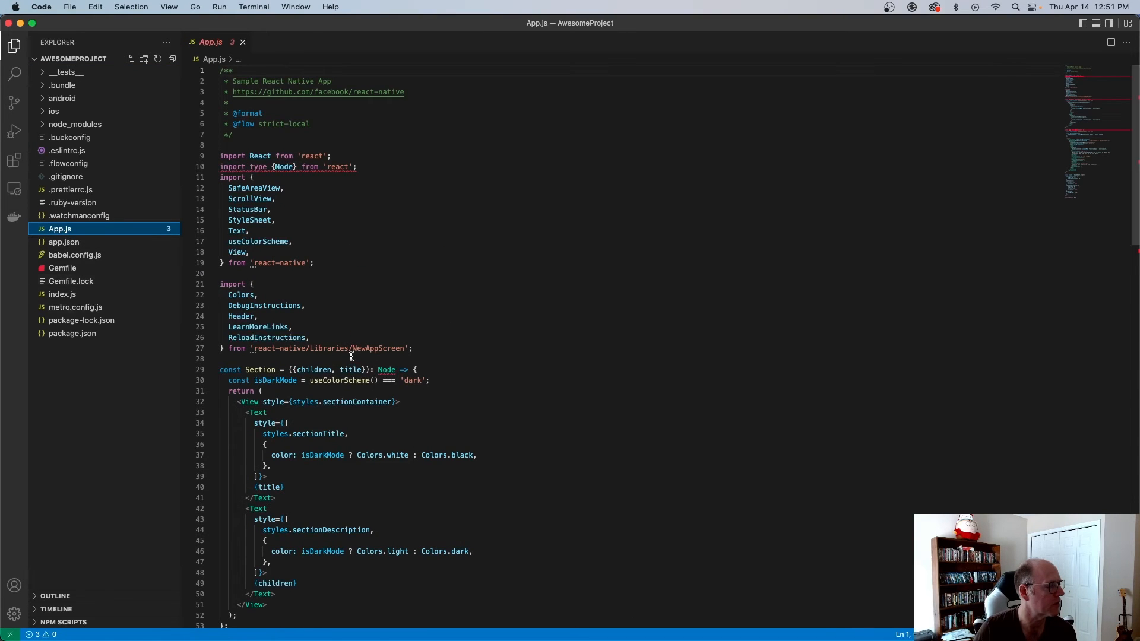
scroll("down", 3)
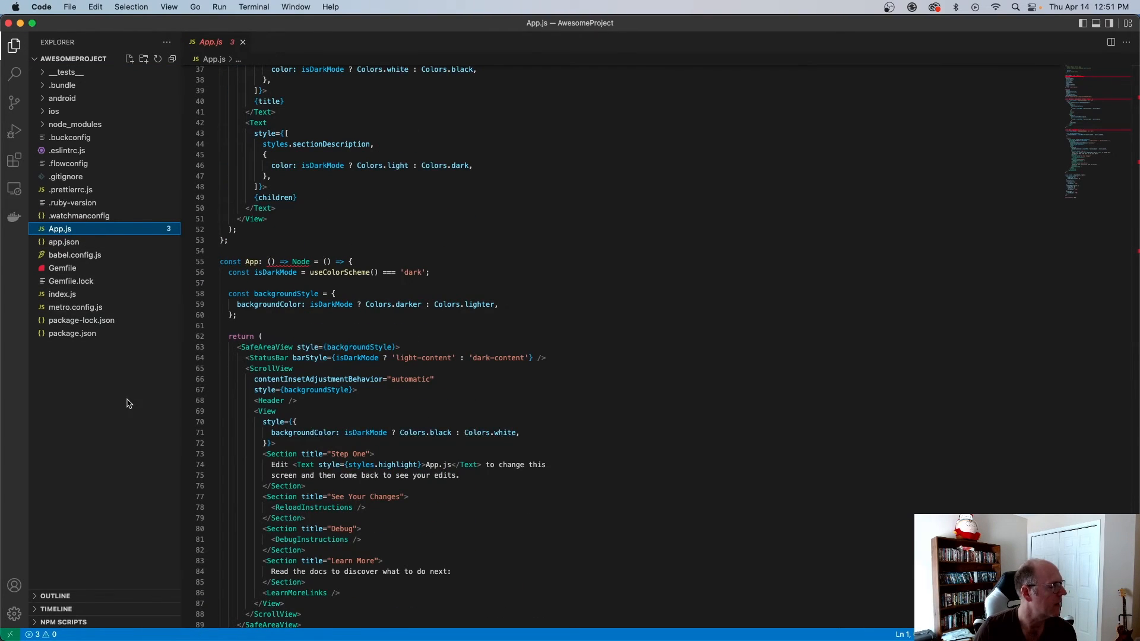
mouse_move(162, 421)
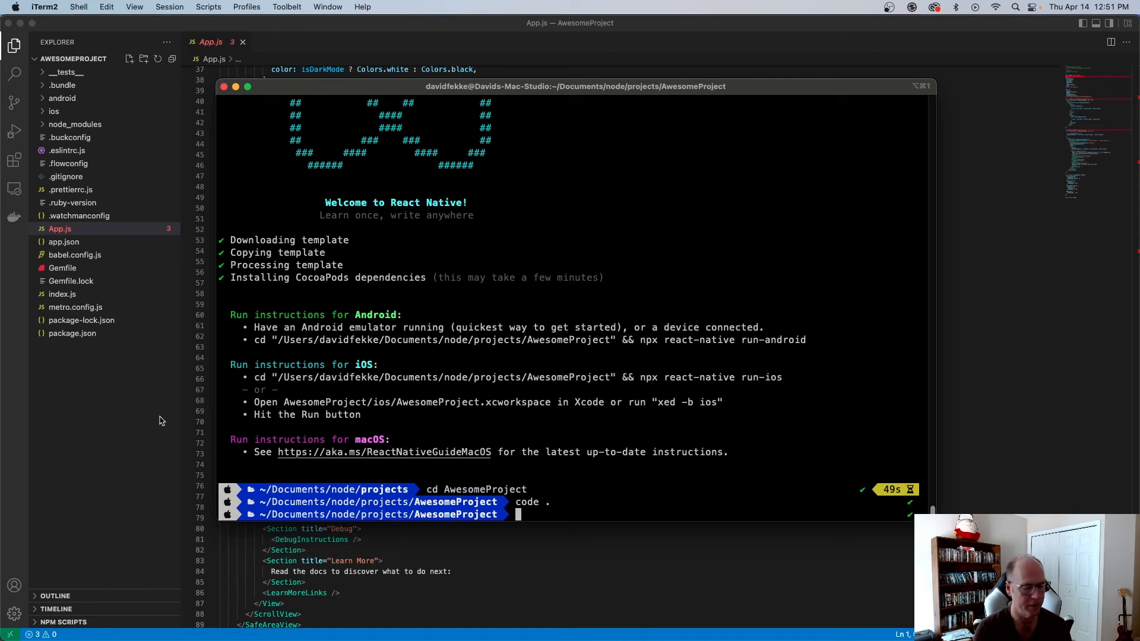
Run 'npx react-native run-ios' and dismiss the 'Unable to boot device' alert.
type("n")
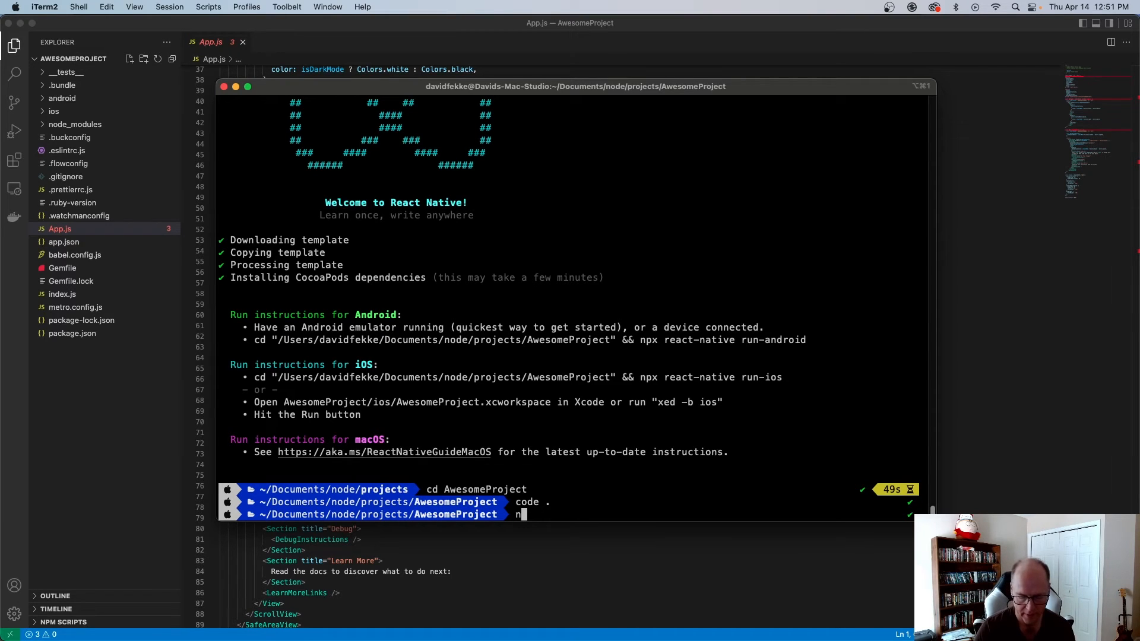
type("px react")
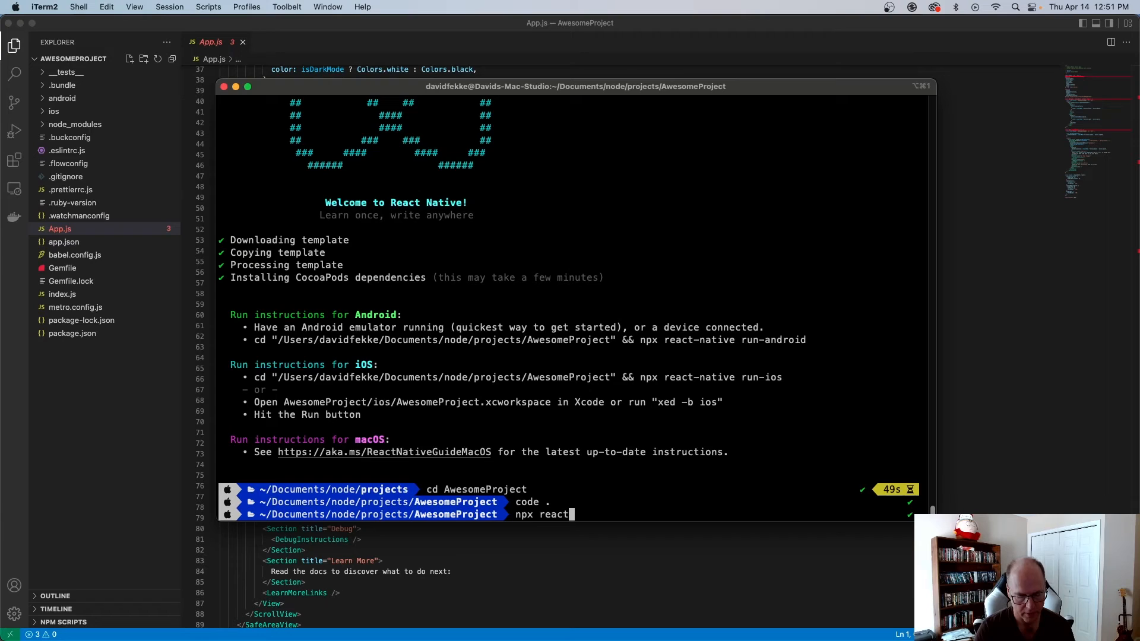
type("-native")
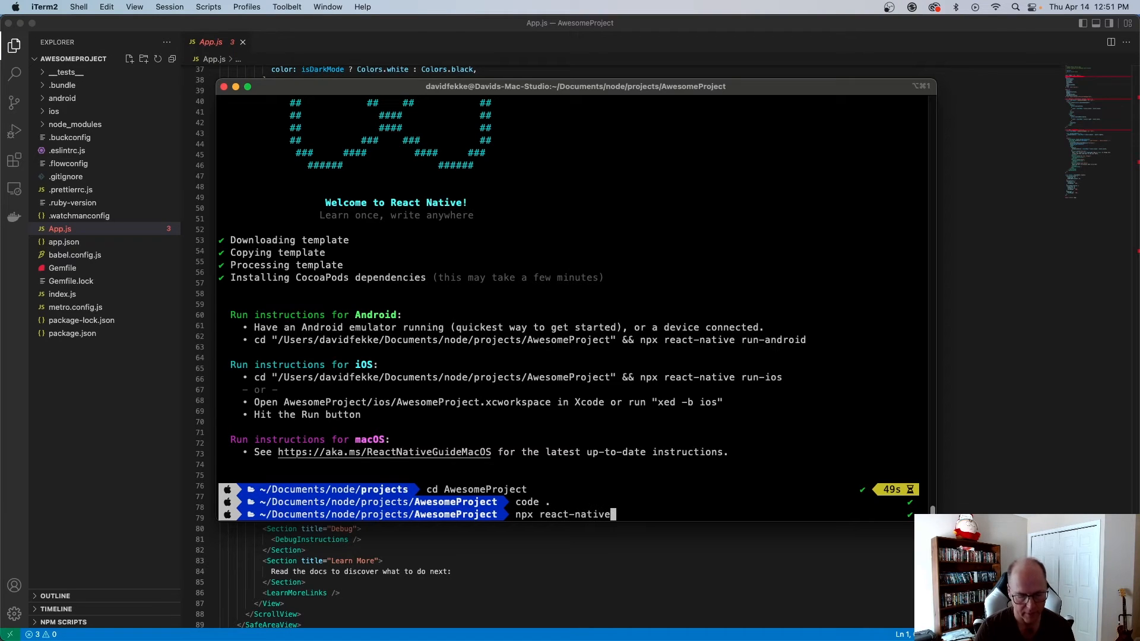
type("run")
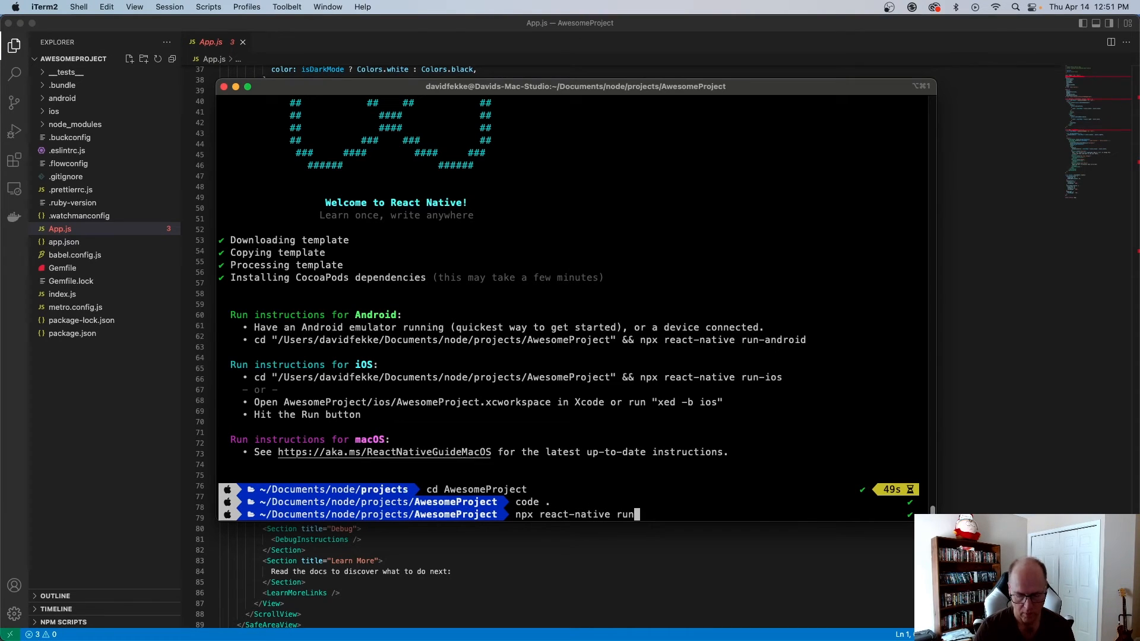
type("-ios")
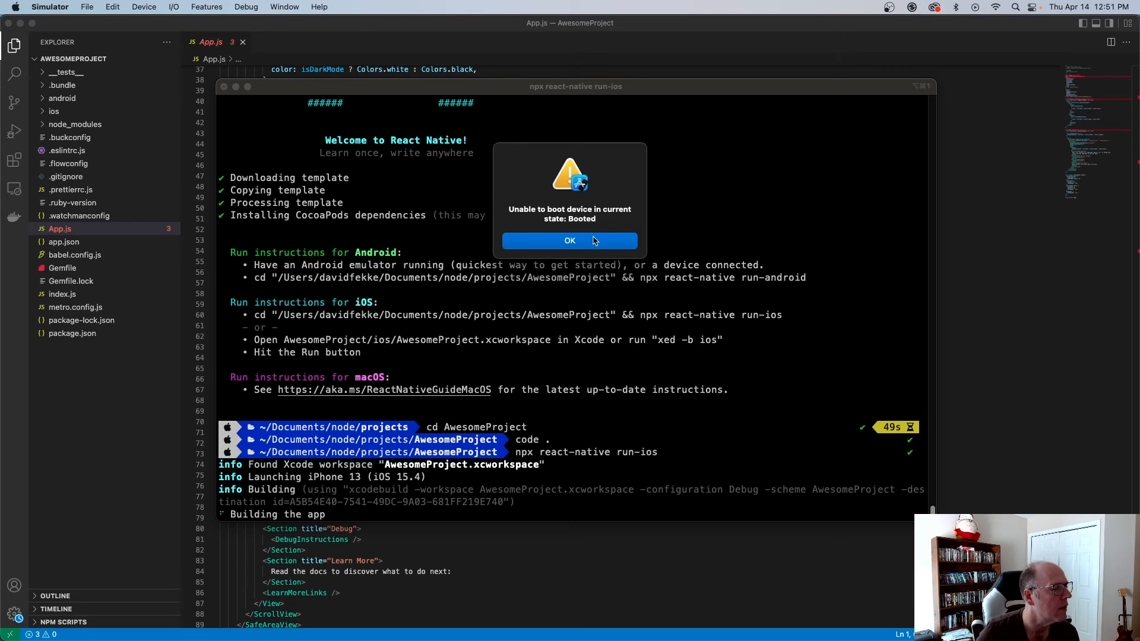
left_click(569, 241)
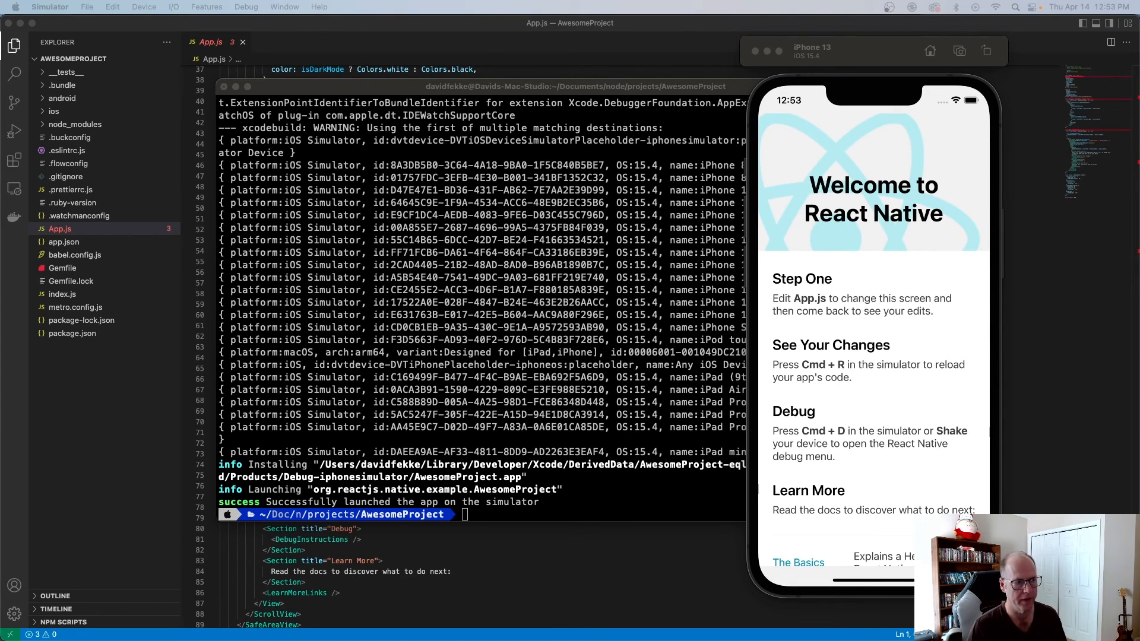
mouse_move(891, 241)
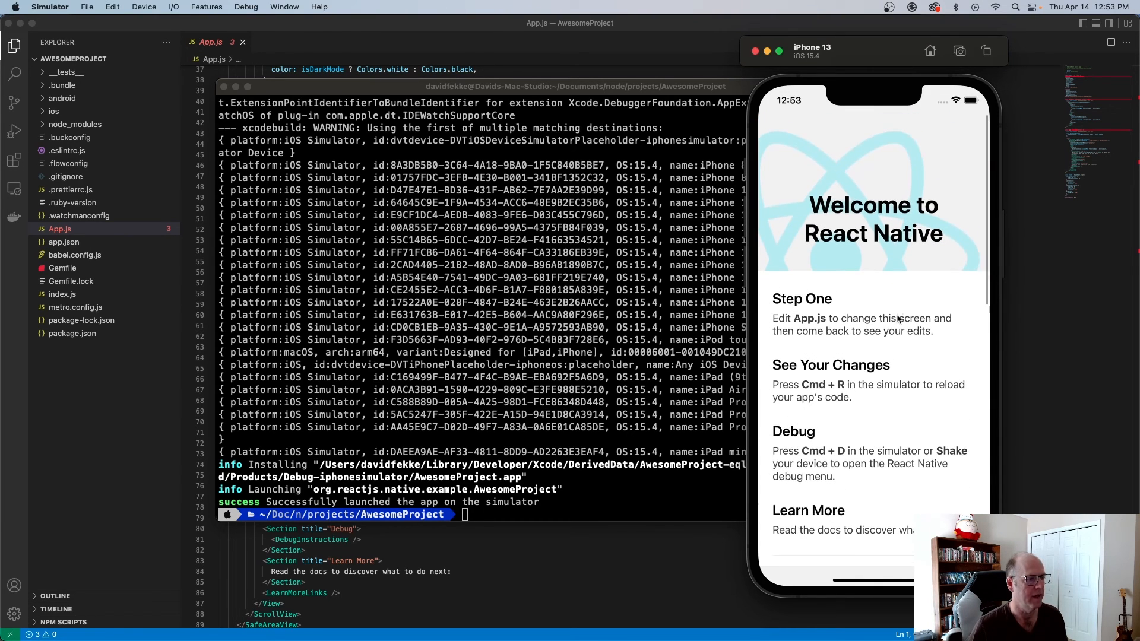
Type 'My' before 'Edit' in the Step One text on line 74 of App.js.
scroll("down", 3)
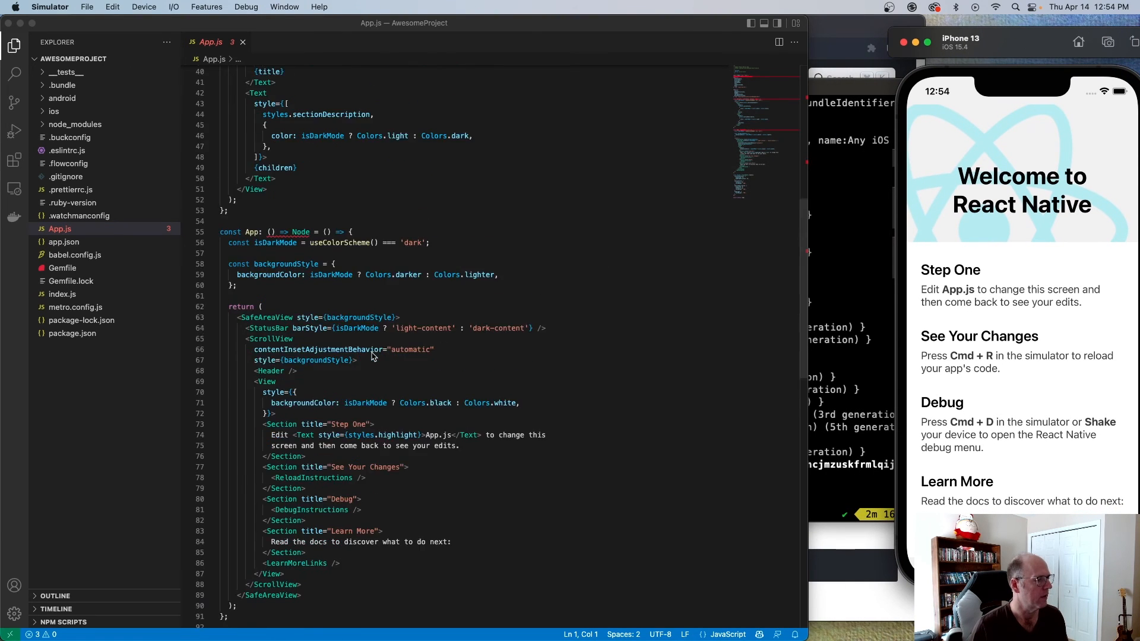
left_click(287, 346)
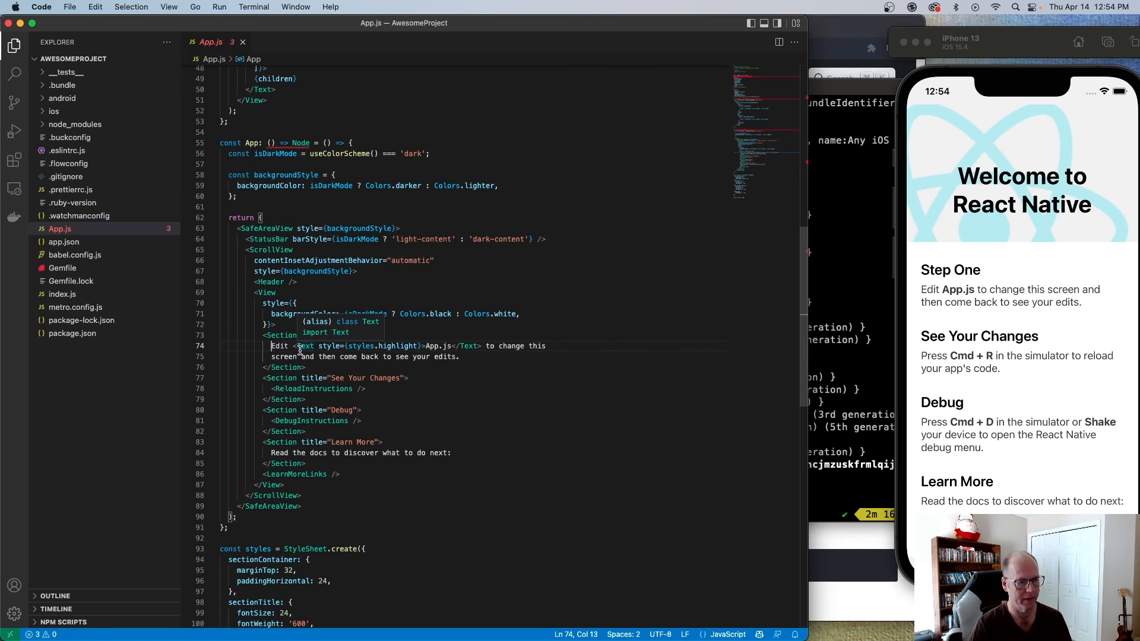
type("My")
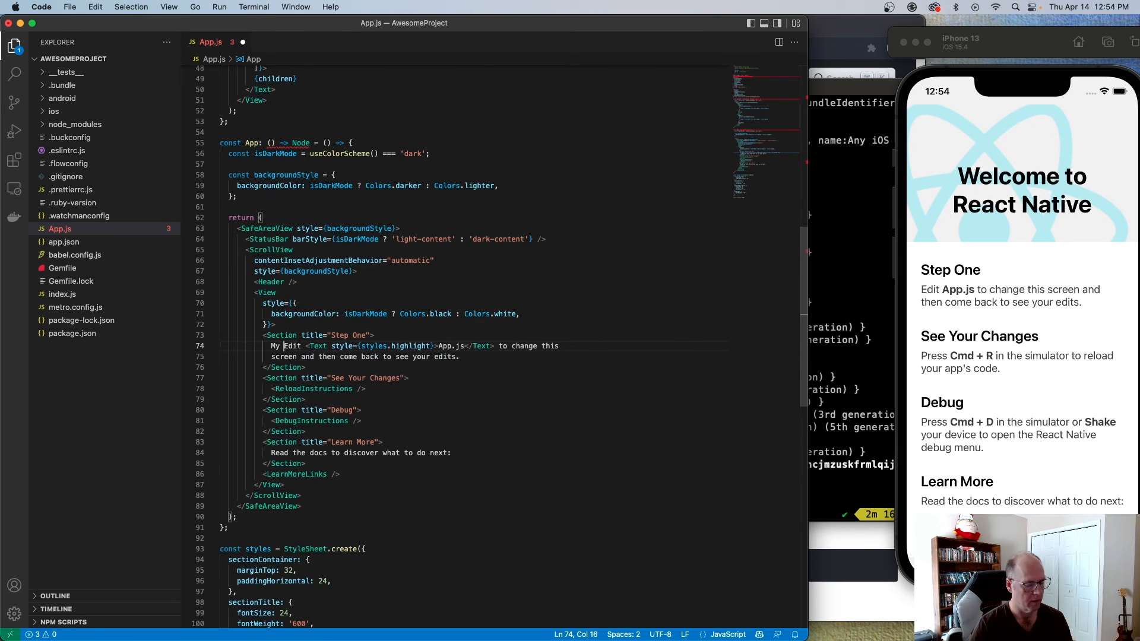